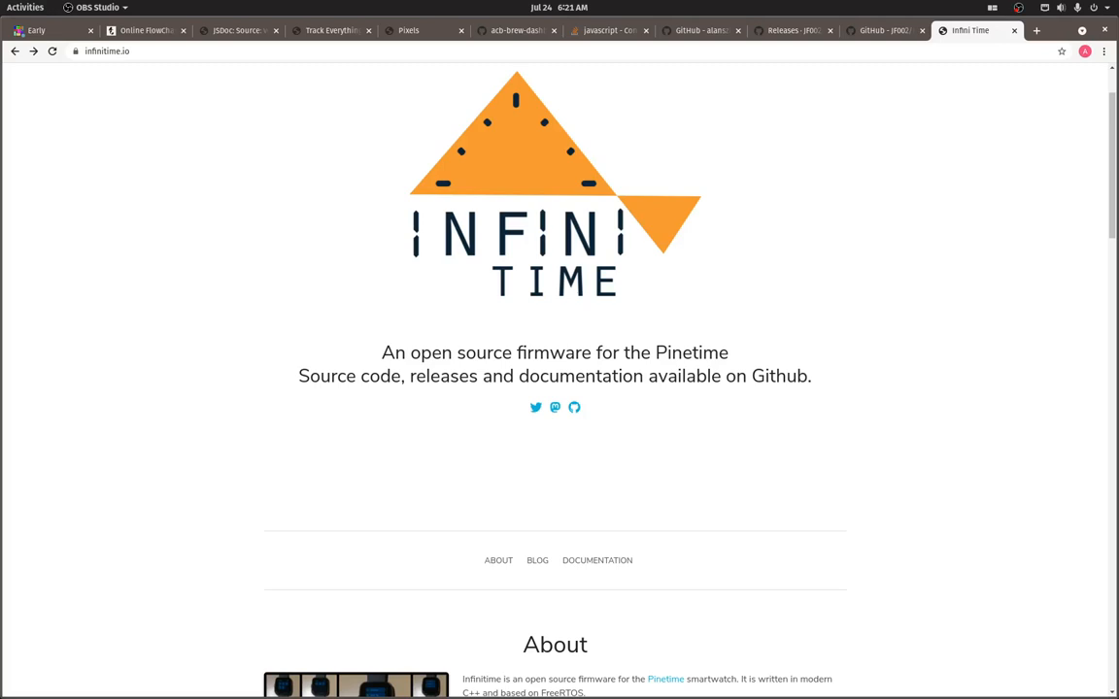
mouse_move(729, 423)
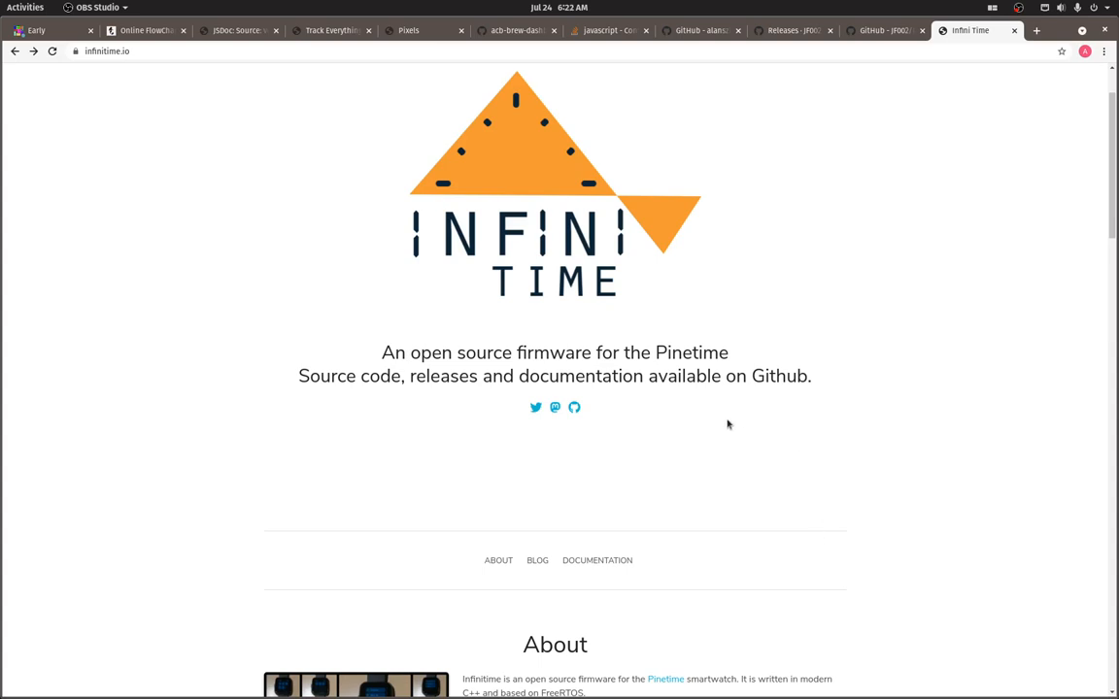
- Reach the InfiniTime GitHub repository and show its 1.3.0 "Purple Fig" release notes
click(575, 408)
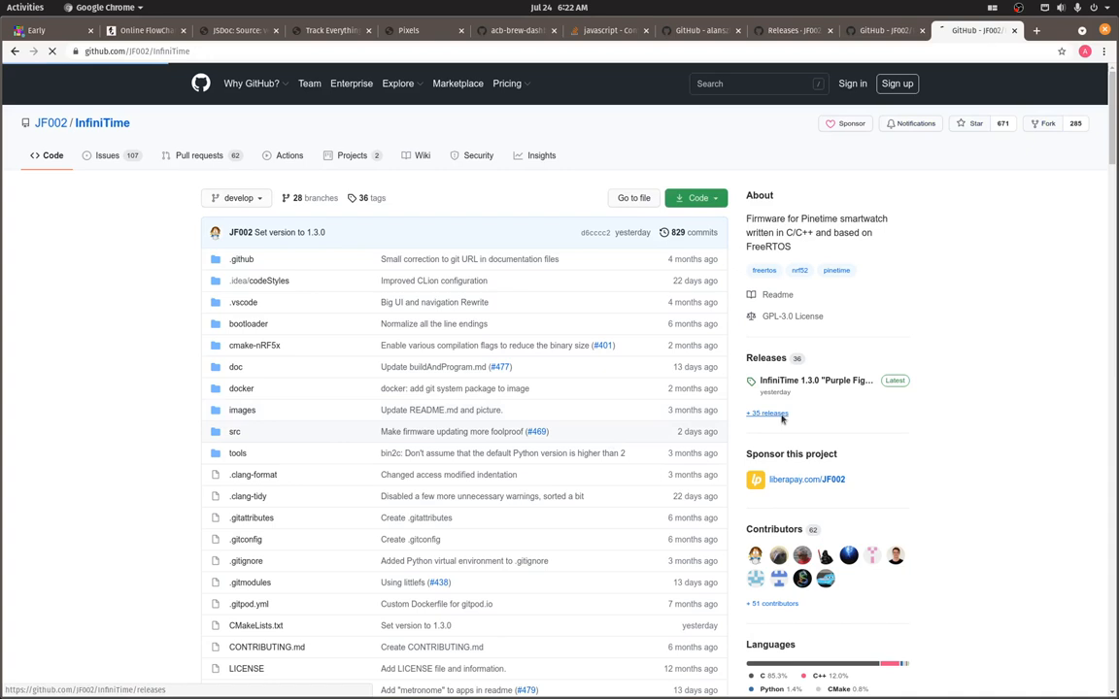
click(765, 412)
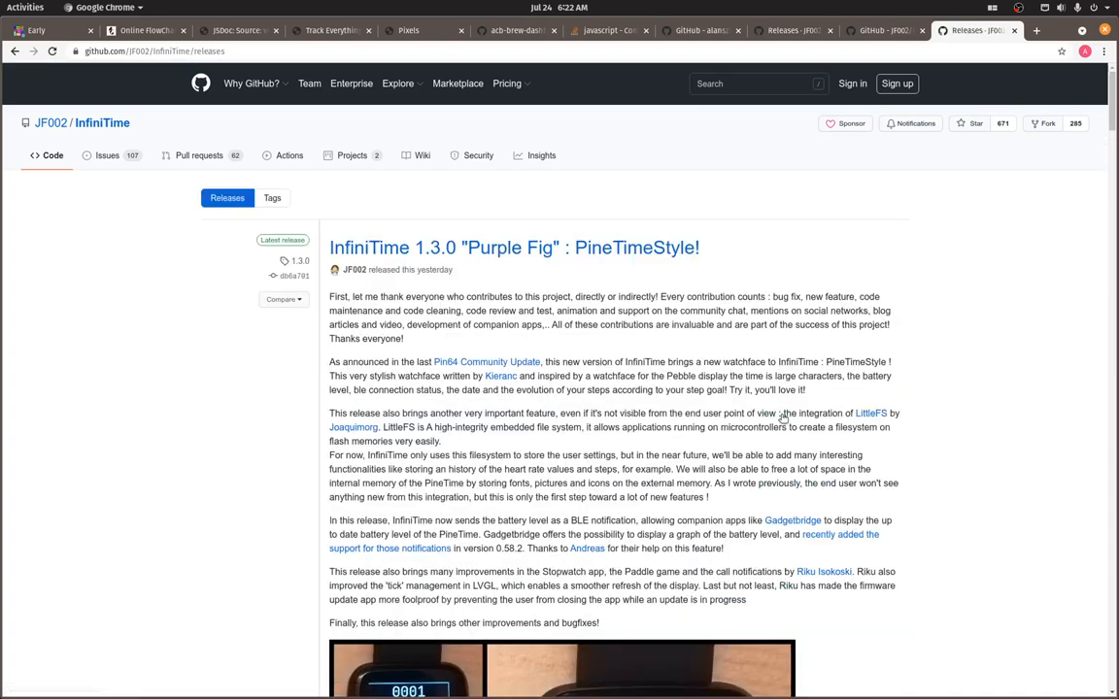
mouse_move(734, 388)
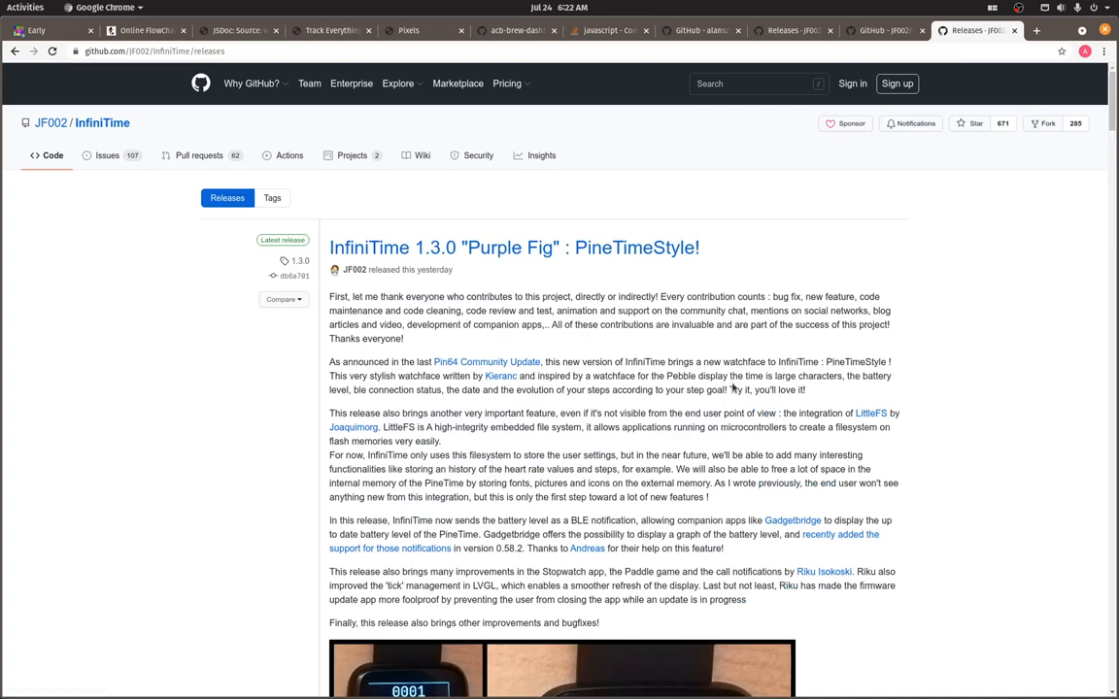
mouse_move(704, 428)
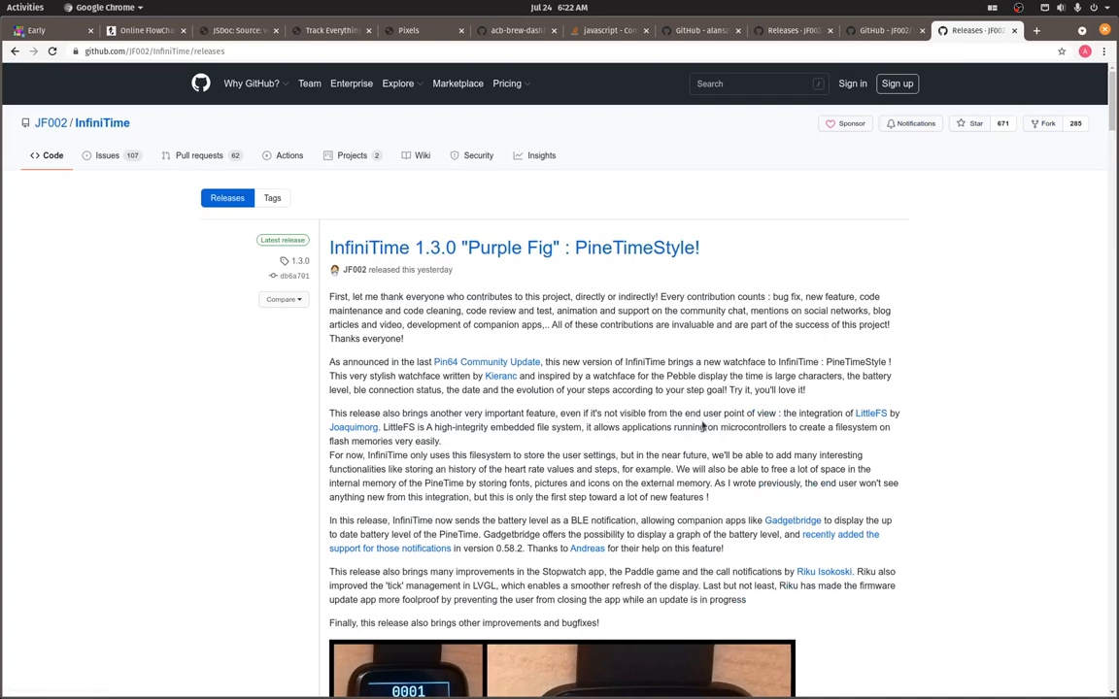
mouse_move(696, 411)
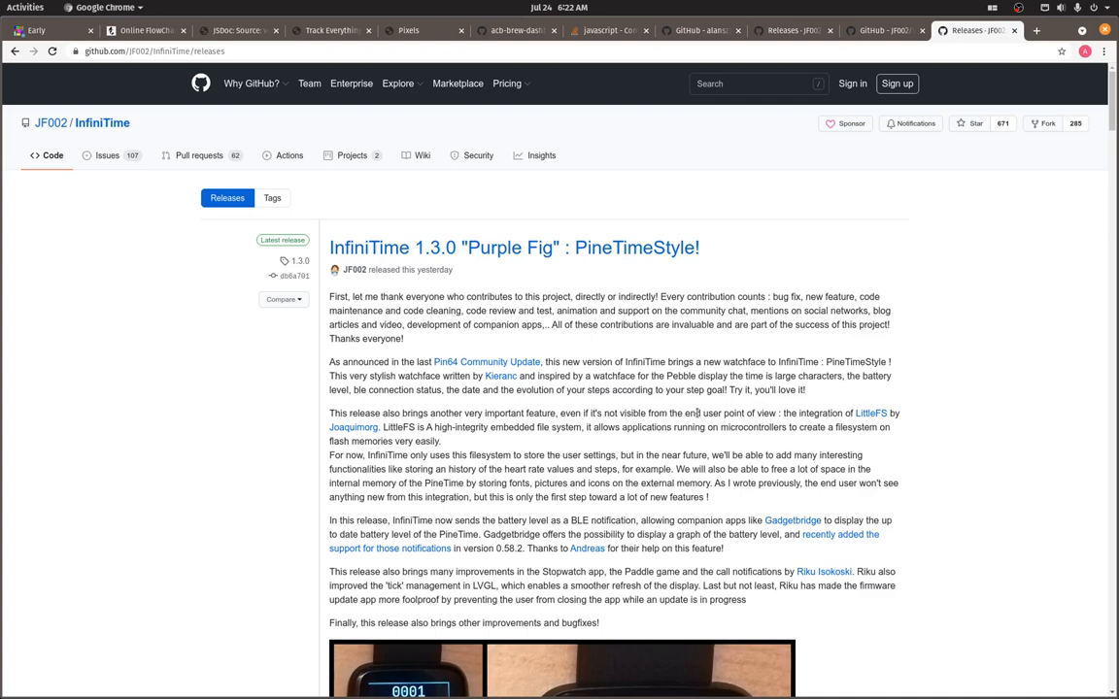
mouse_move(723, 347)
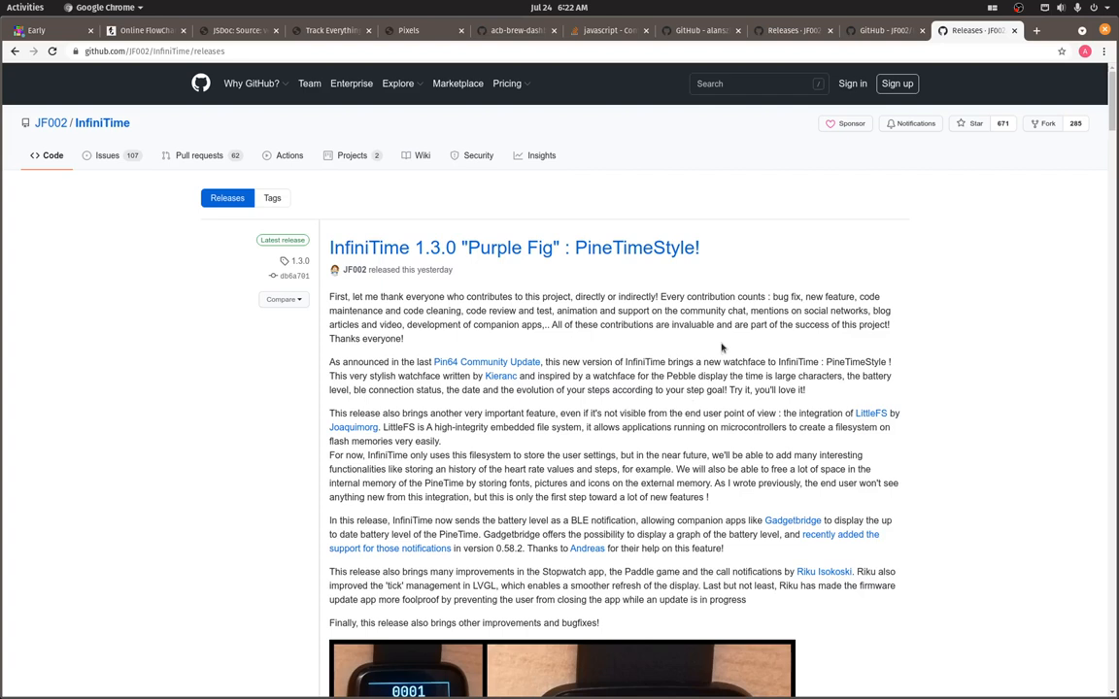
mouse_move(719, 367)
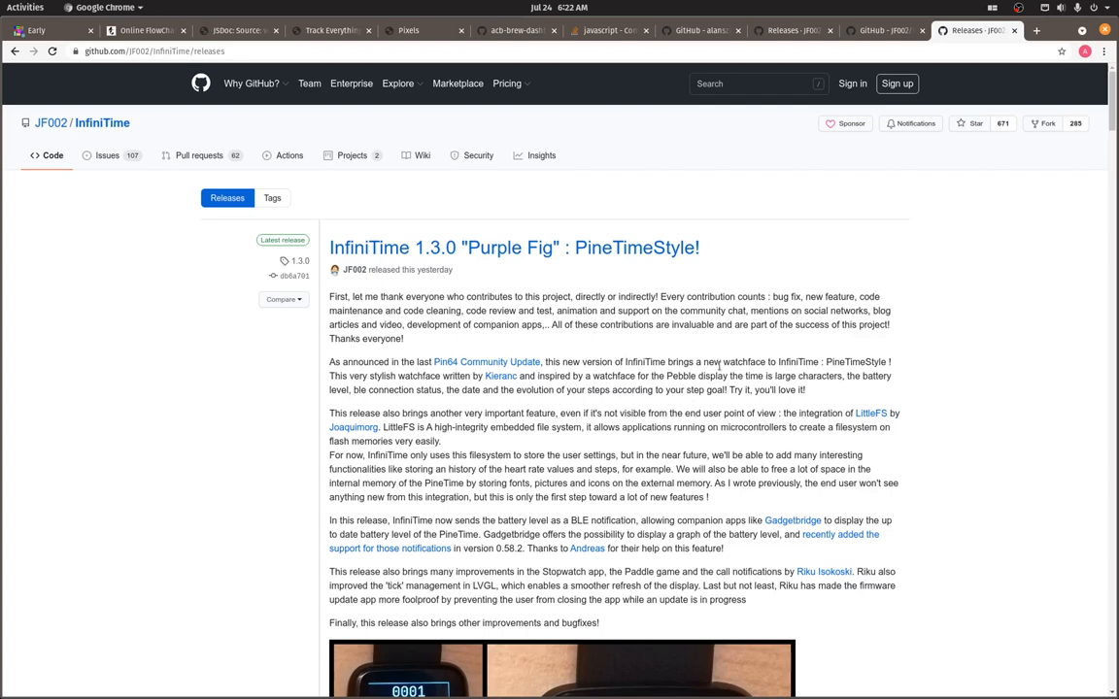
mouse_move(720, 363)
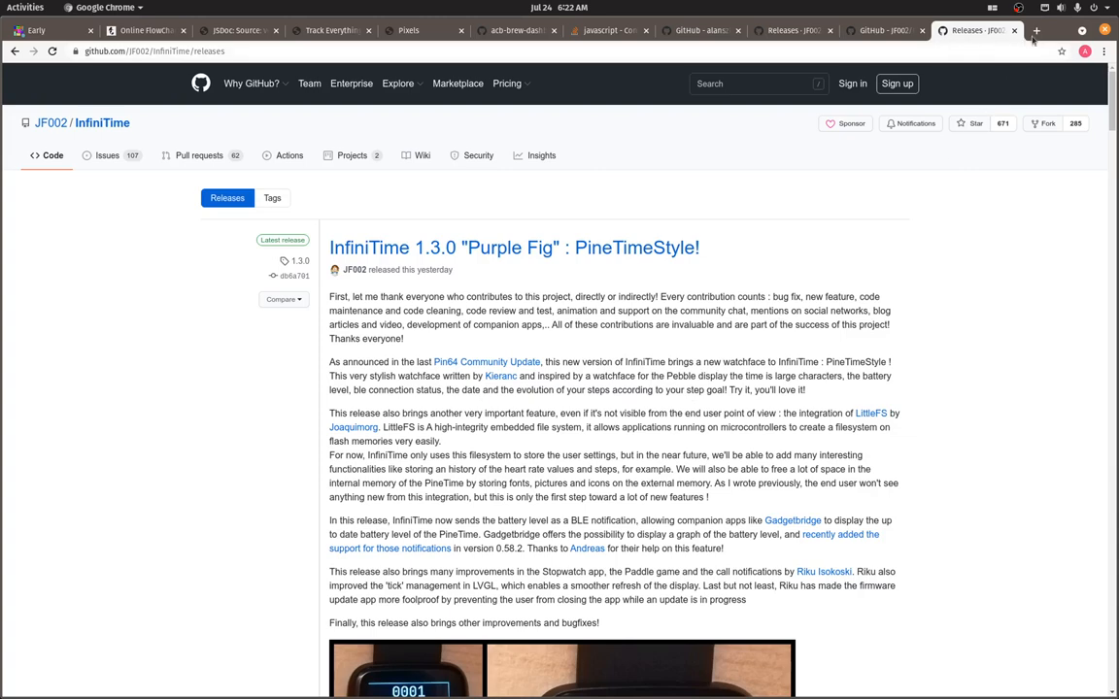
- On chrome://flags, set Experimental Web Platform features to Enabled and relaunch Chrome
click(1035, 31)
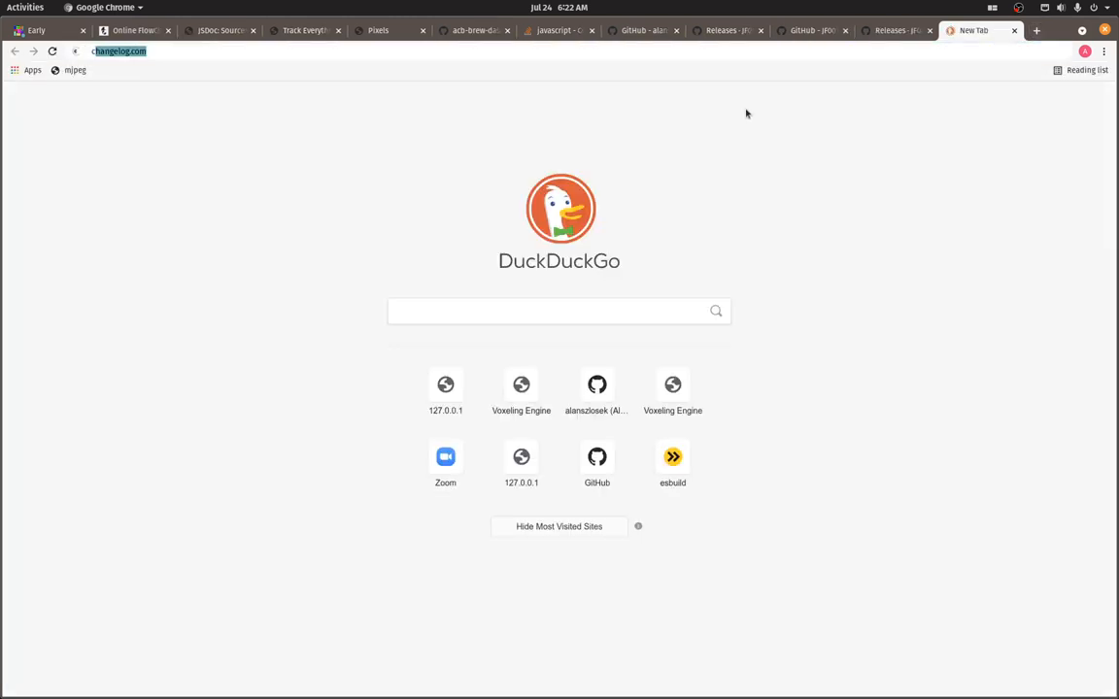
text(chrome:)
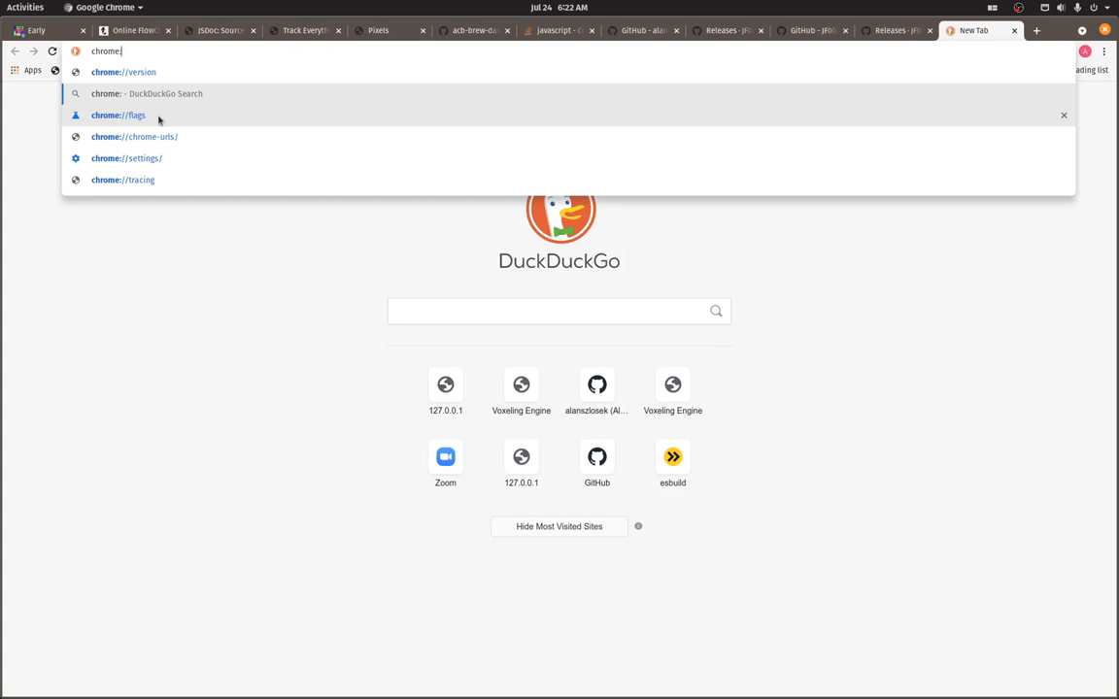
click(117, 115)
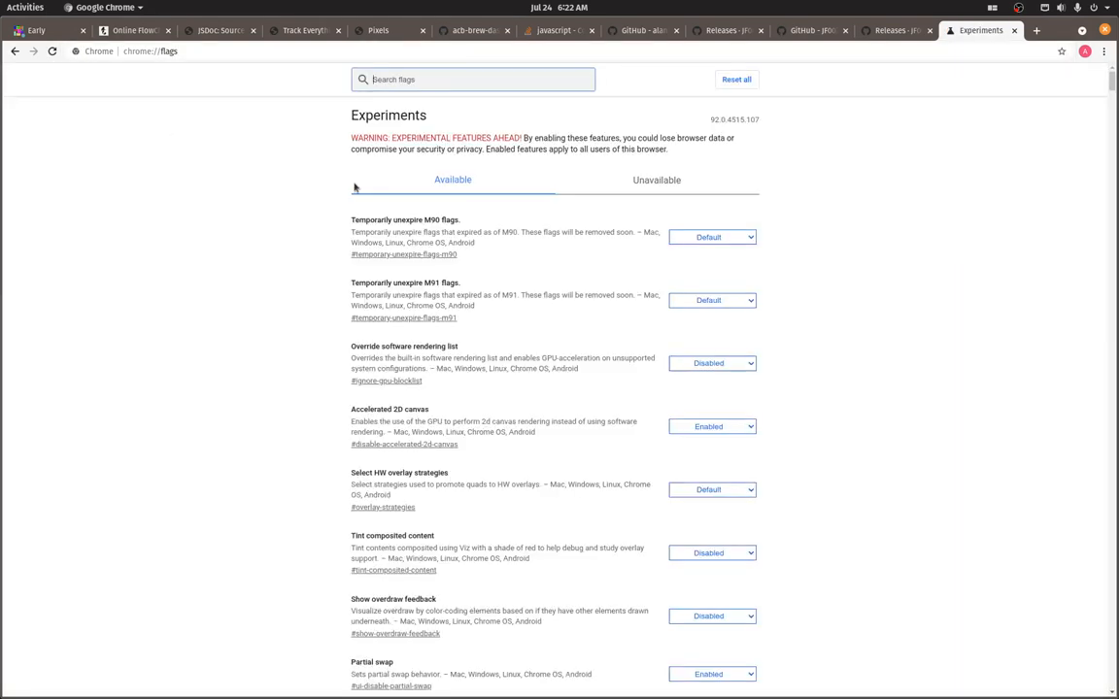
text(experimental we)
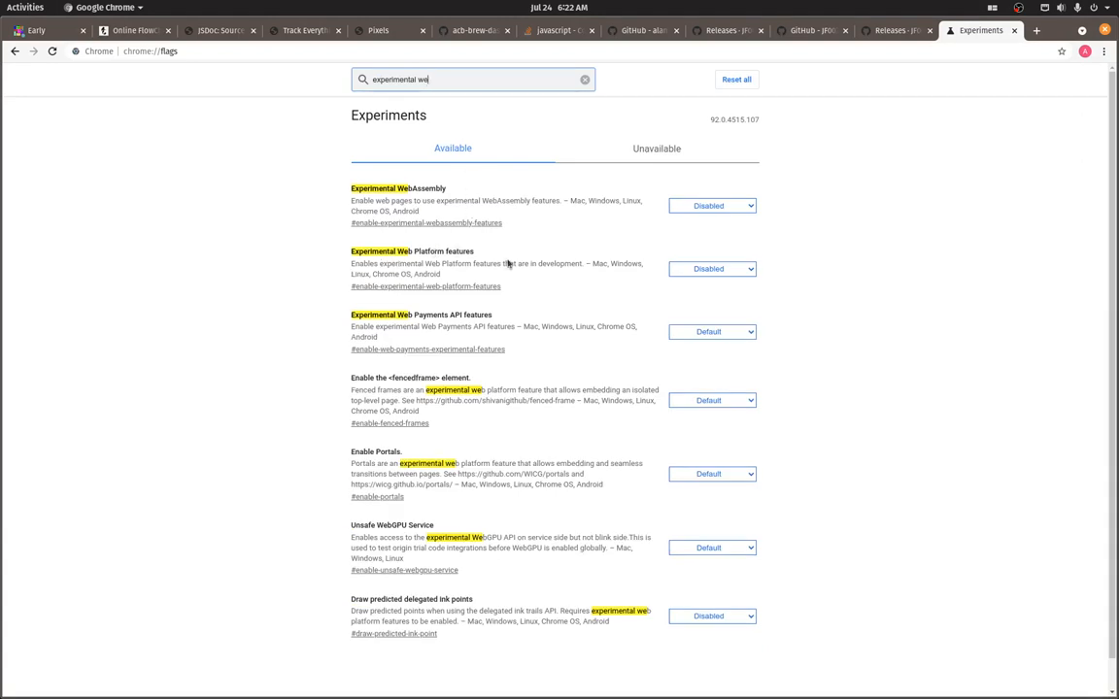
click(711, 269)
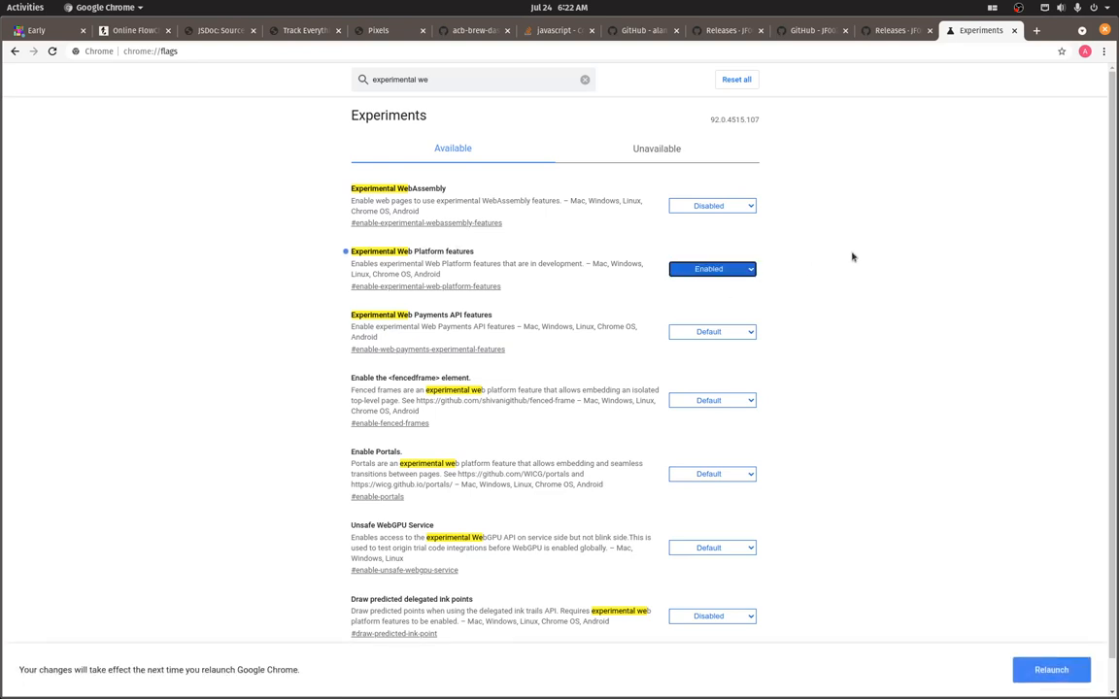
mouse_move(715, 676)
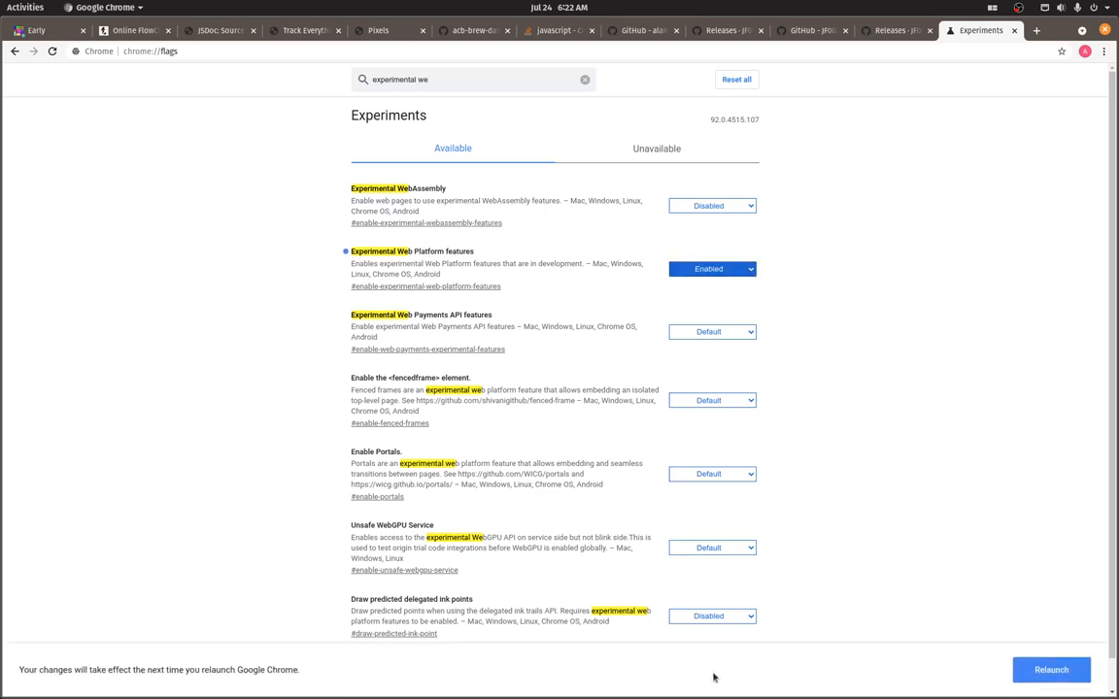
click(1051, 668)
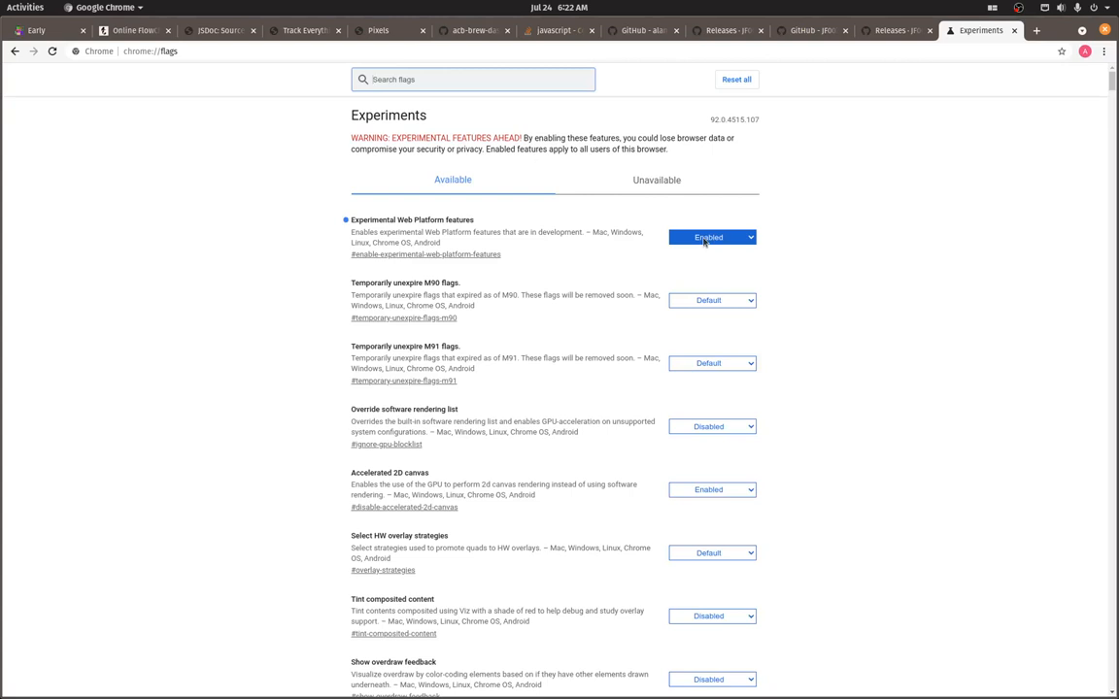
click(474, 78)
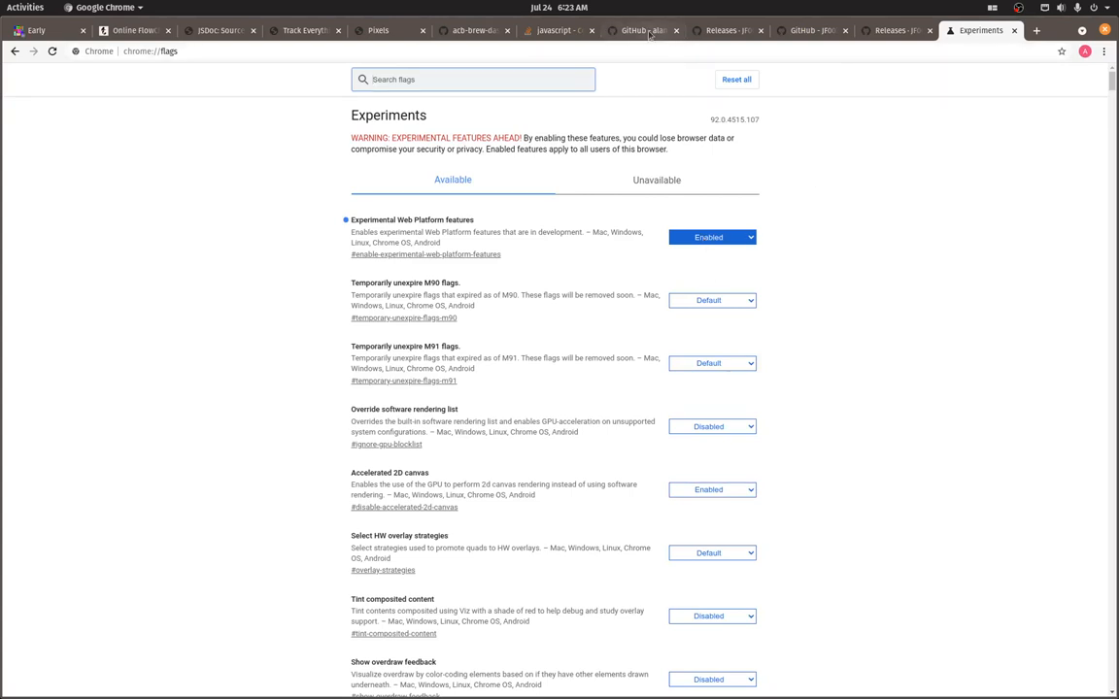
- Show the index.html source of the pinetime-infinitime-time-synchronization repo and read its script
click(641, 31)
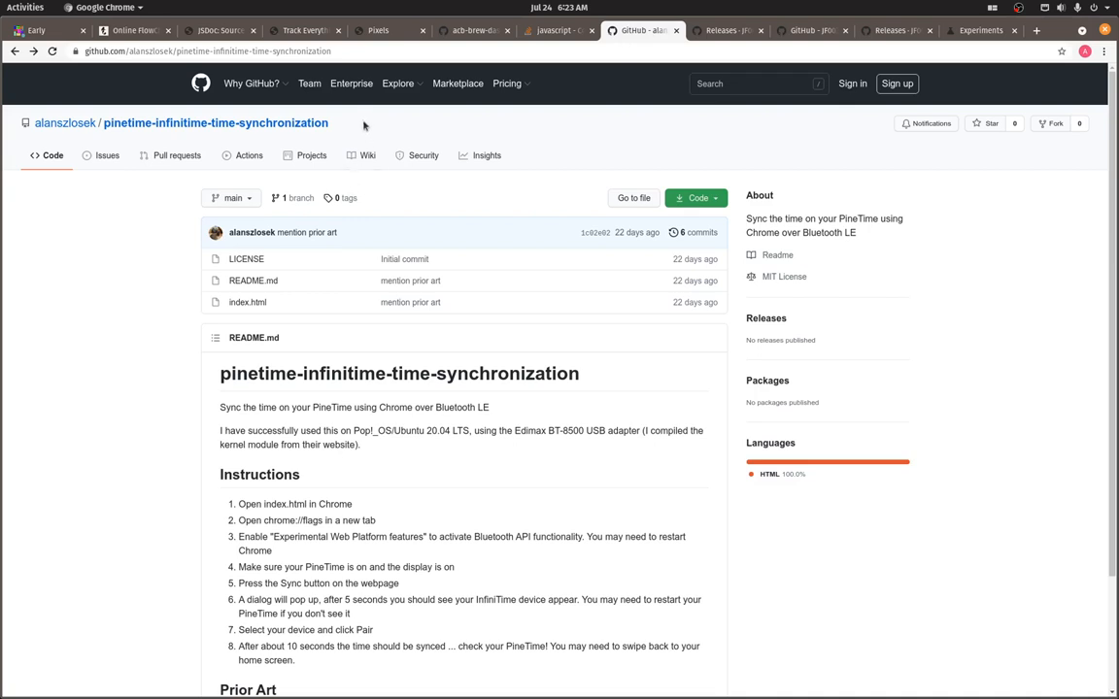
mouse_move(246, 303)
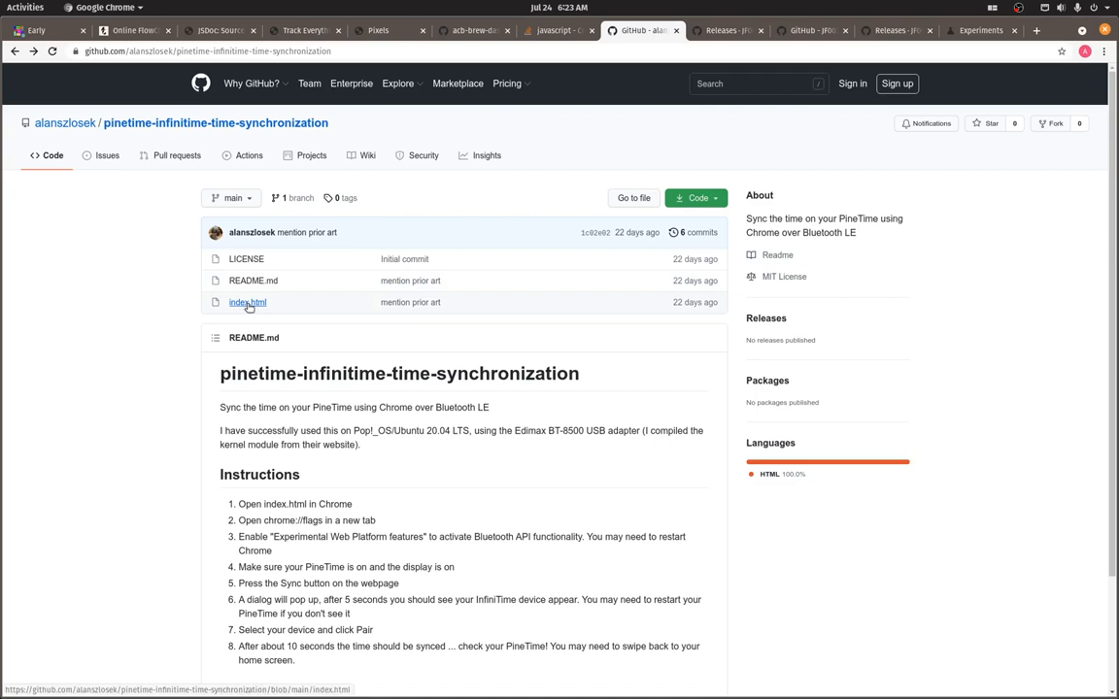
click(247, 303)
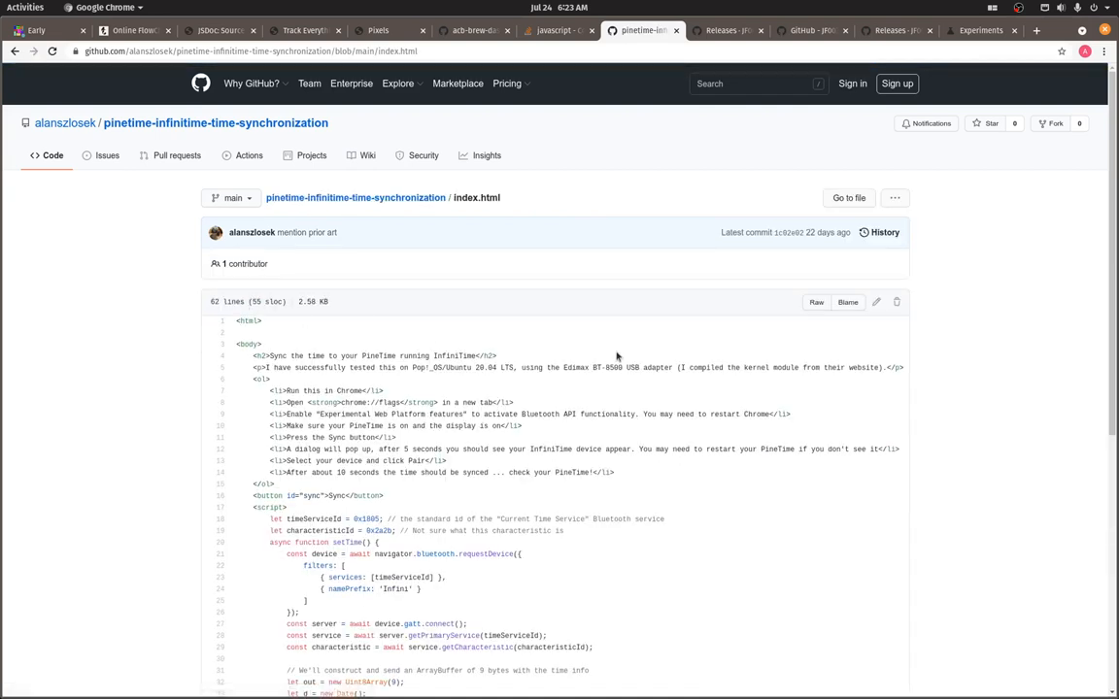
scroll(down, 3)
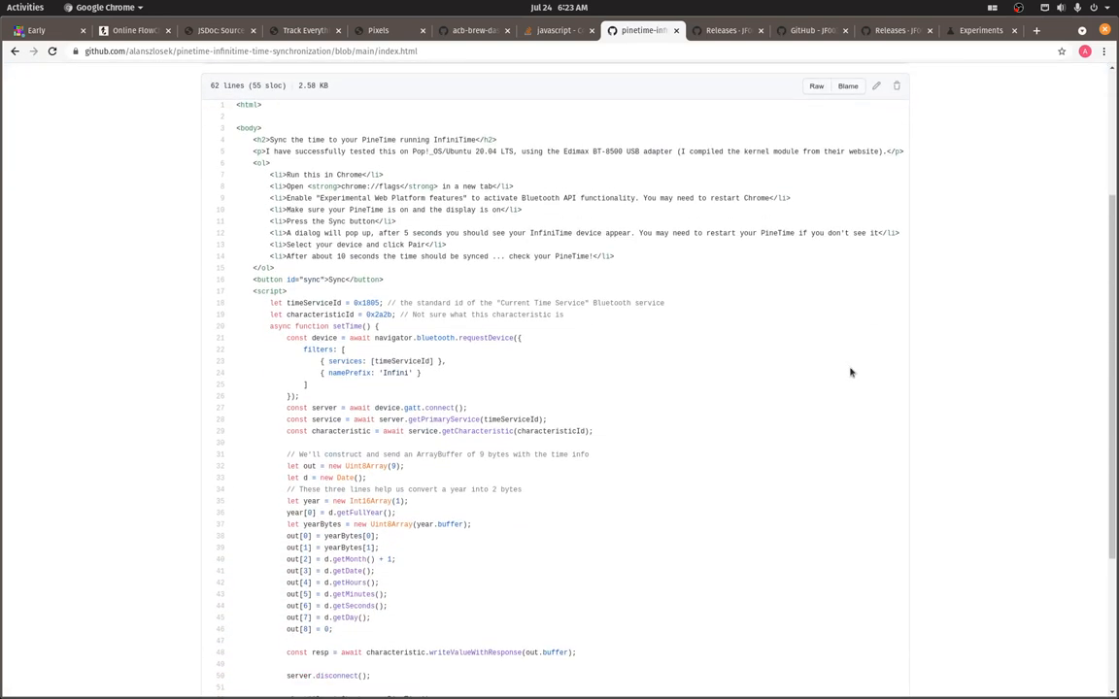
scroll(down, 3)
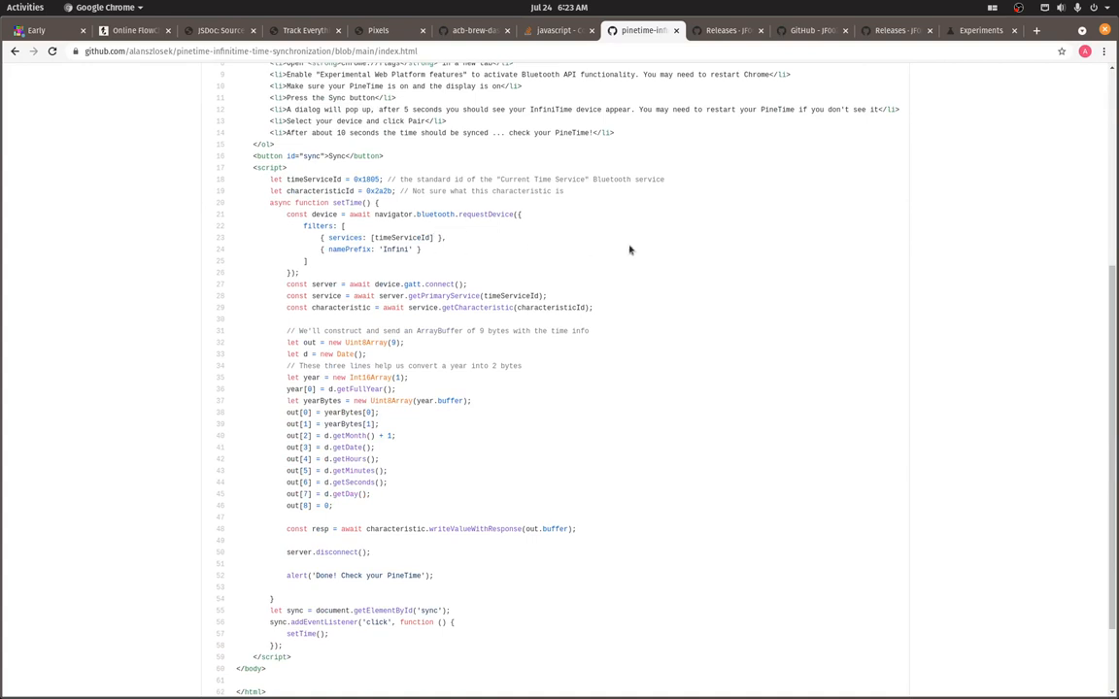
mouse_move(633, 248)
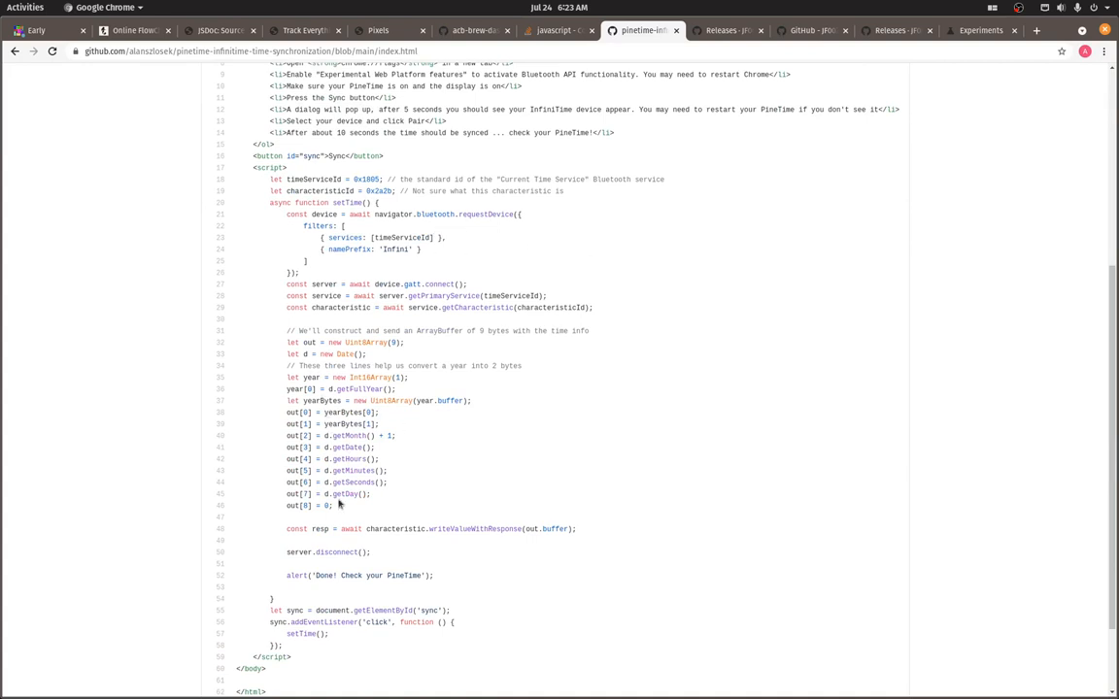
mouse_move(340, 513)
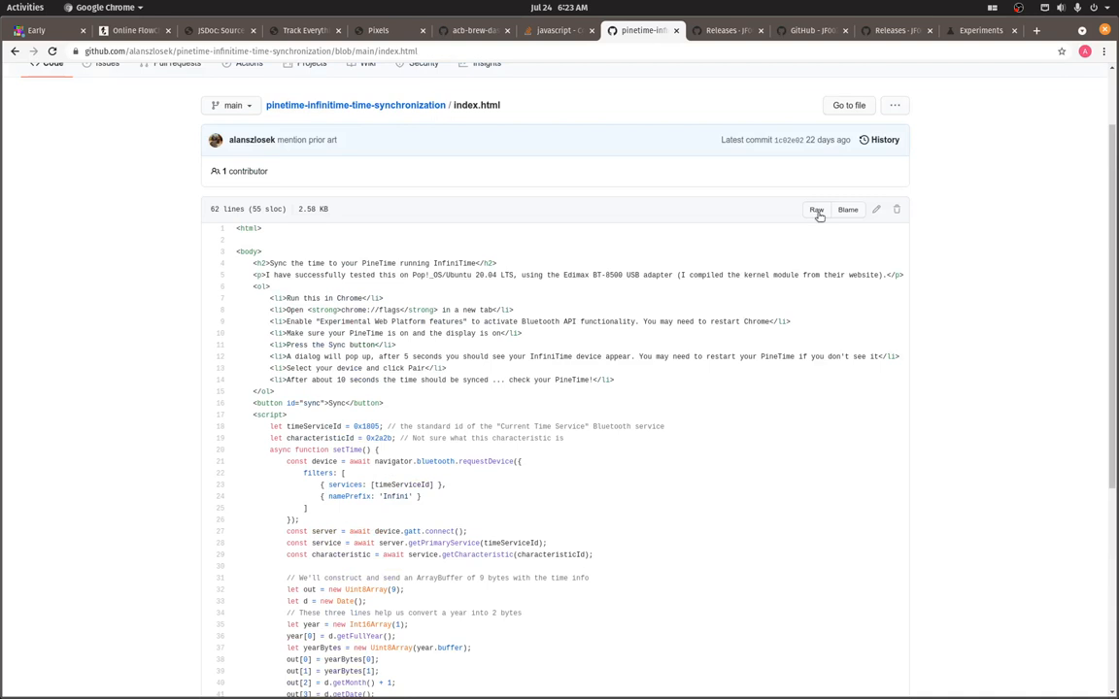
mouse_move(467, 104)
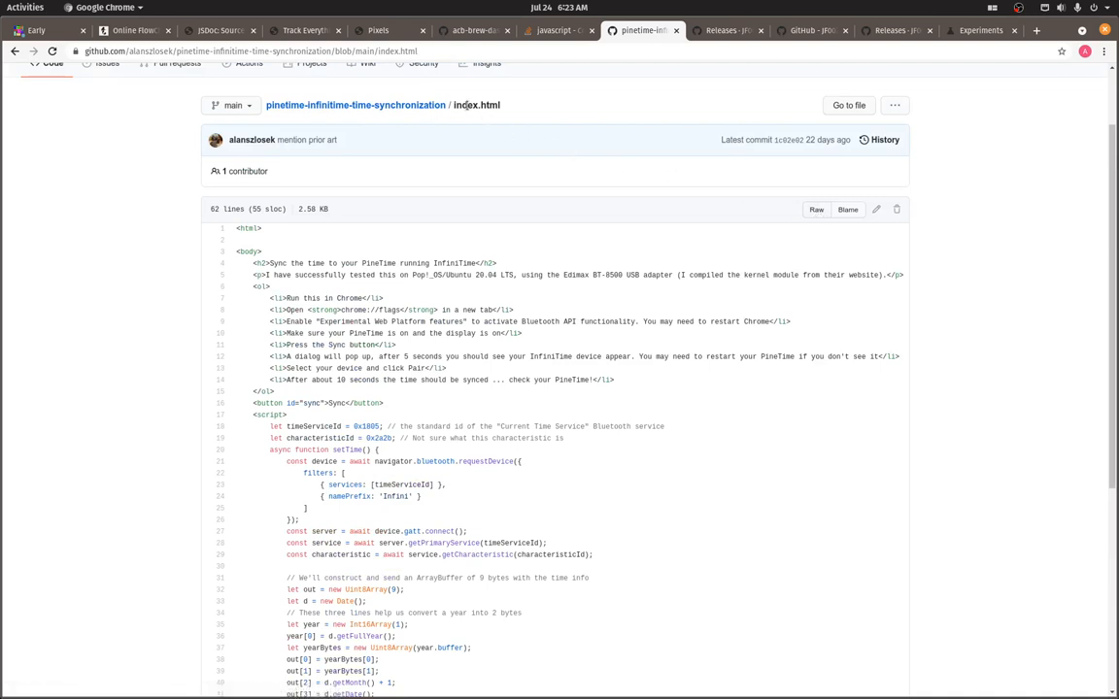
- Save the file's raw source to the Desktop as pinetime.html
click(816, 209)
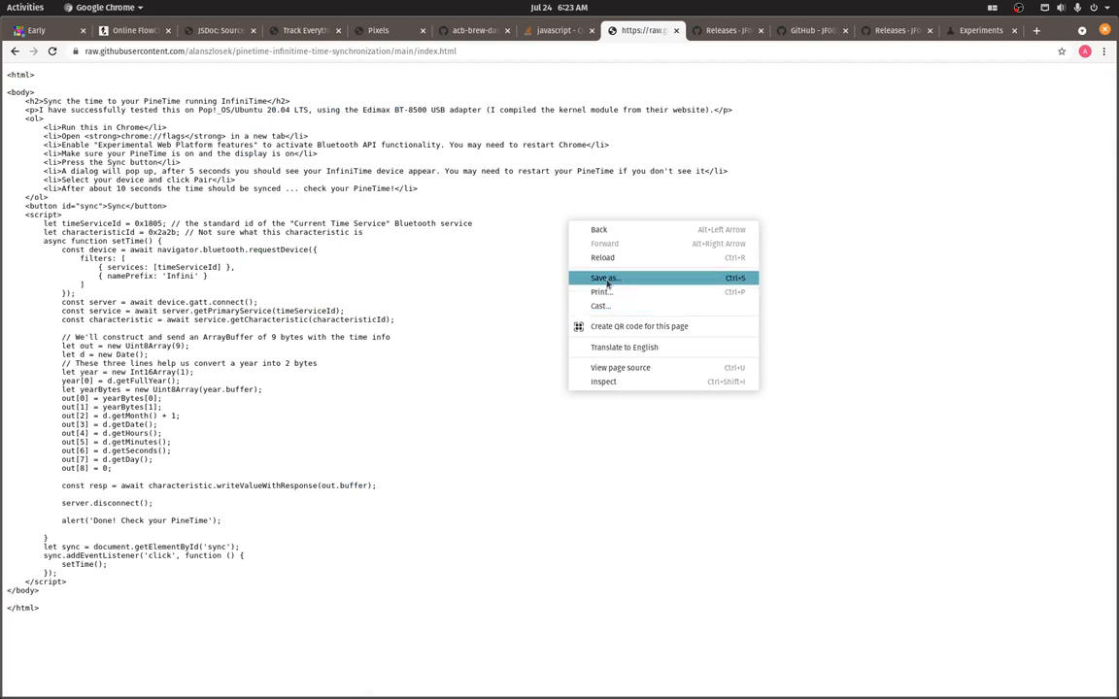
click(604, 278)
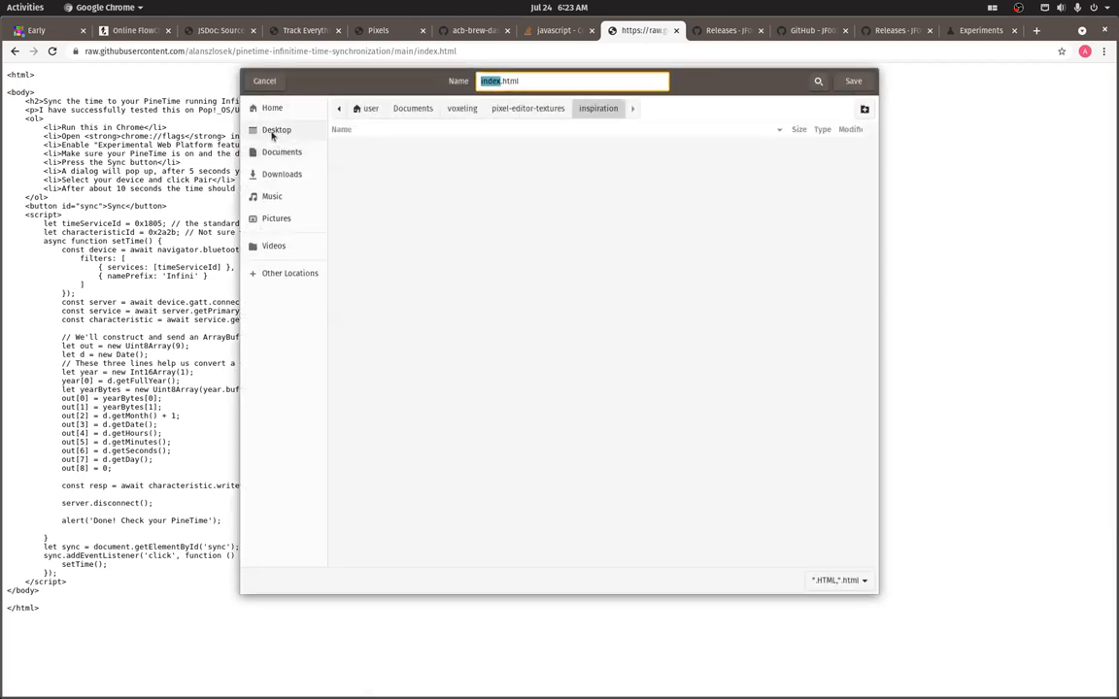
click(276, 128)
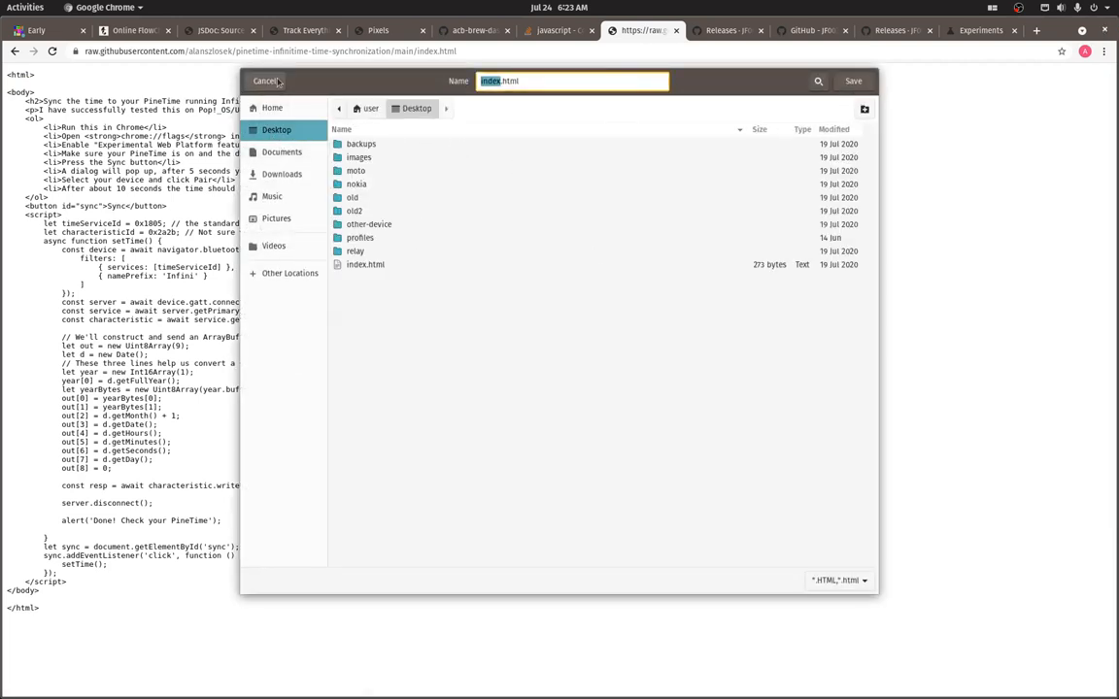
click(265, 81)
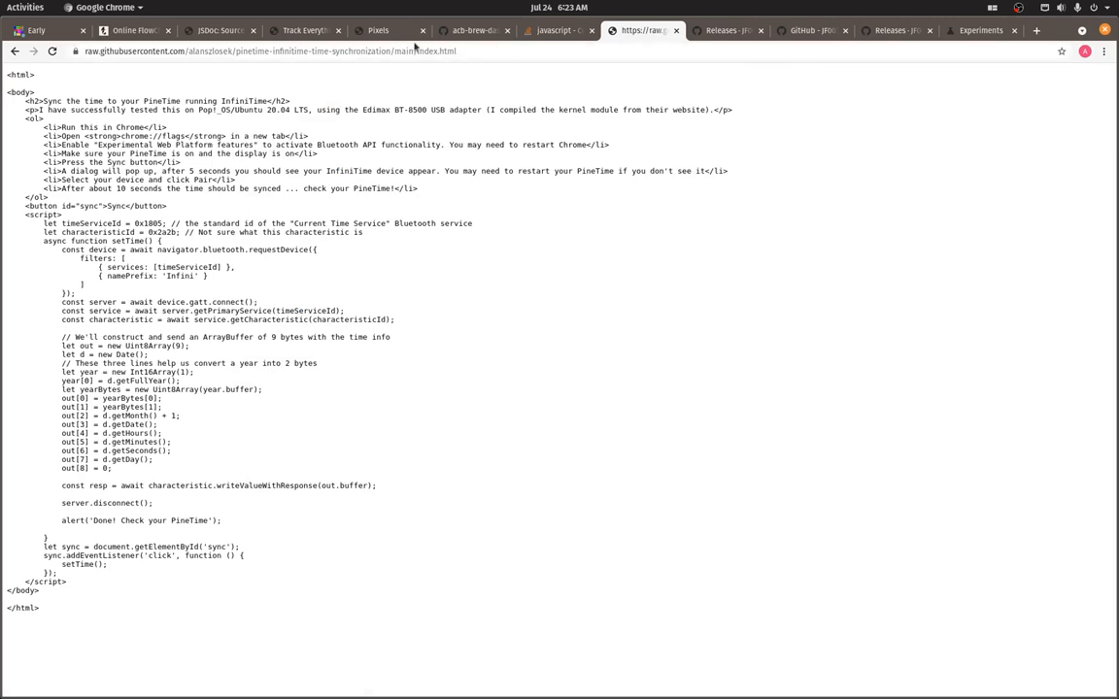
mouse_move(843, 90)
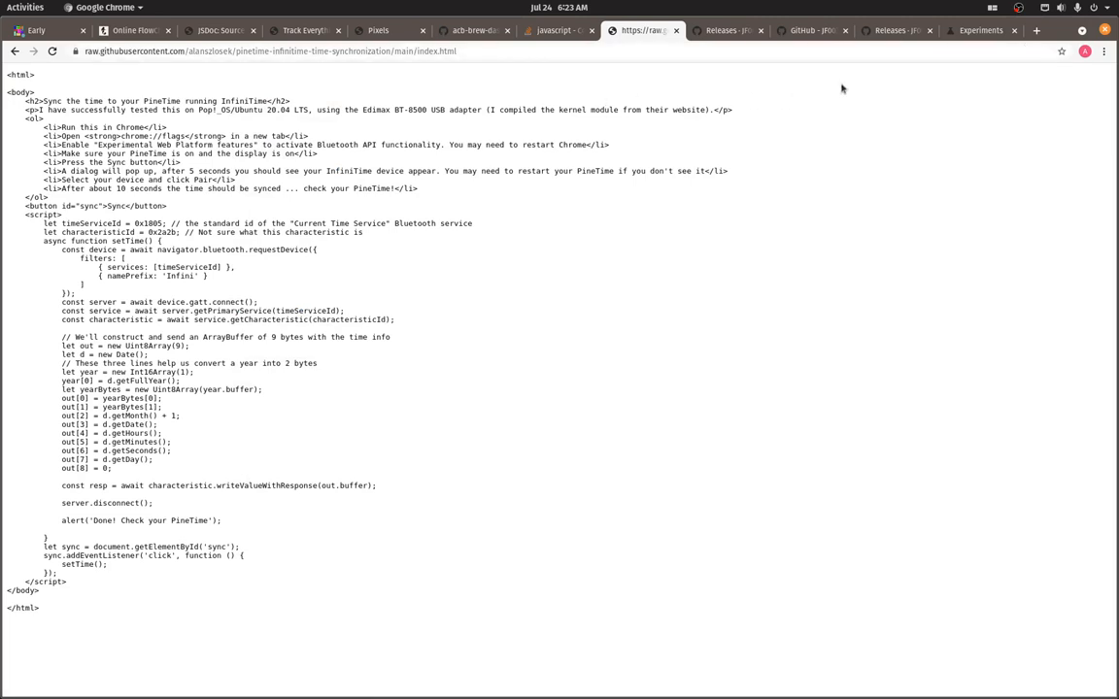
key(ctrl+s)
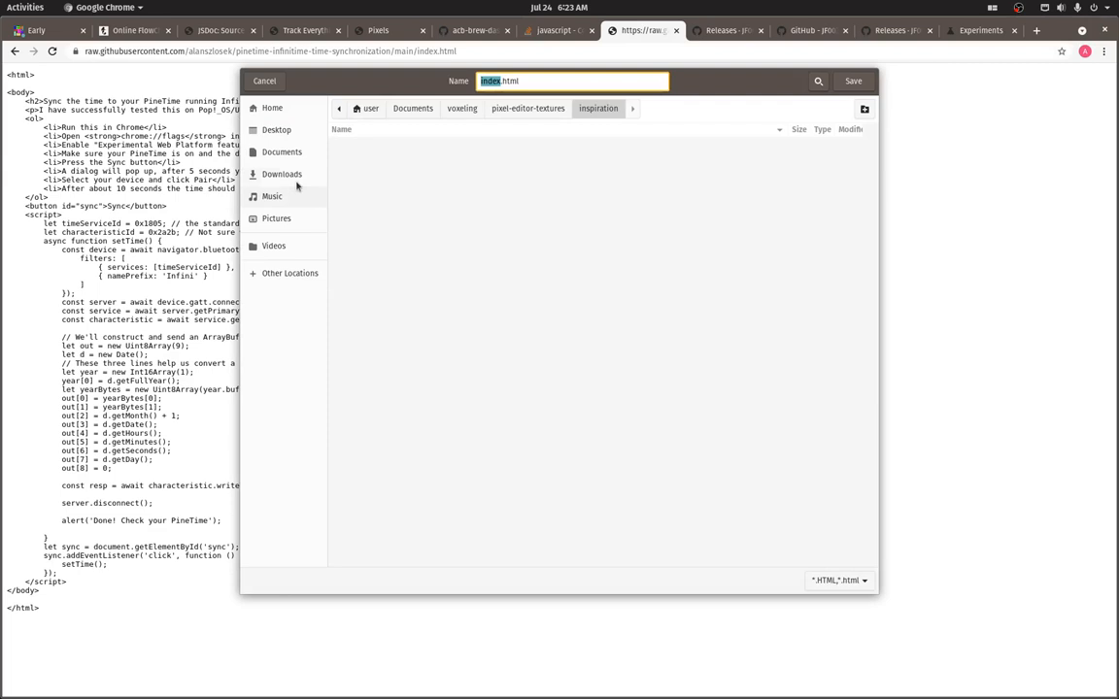
click(276, 128)
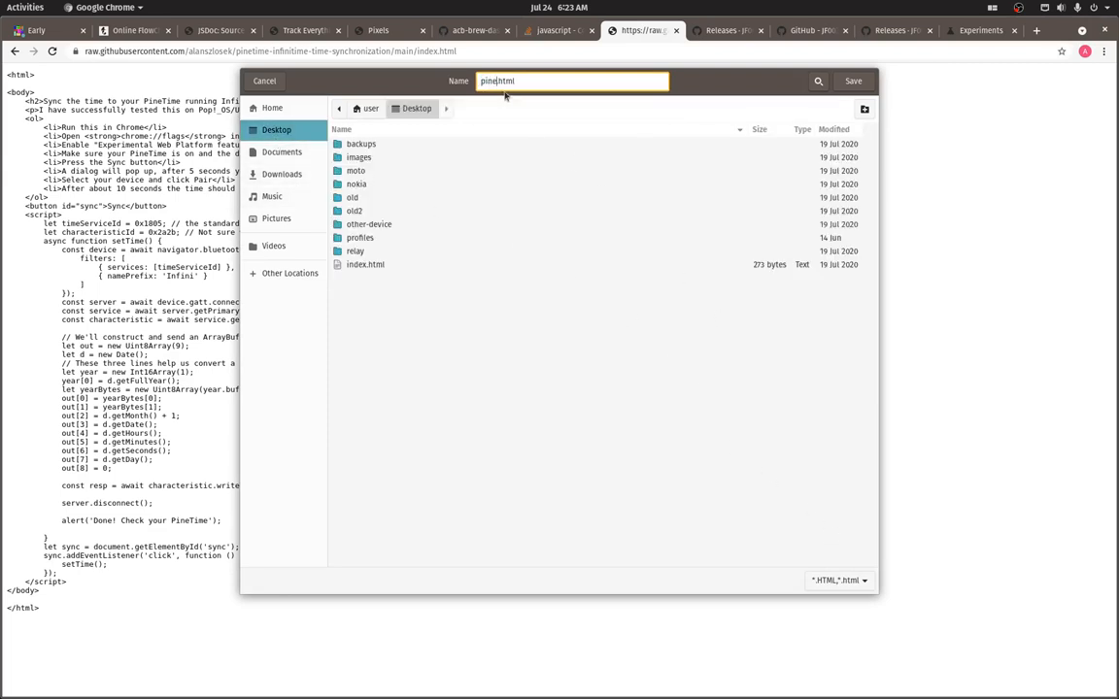
click(853, 82)
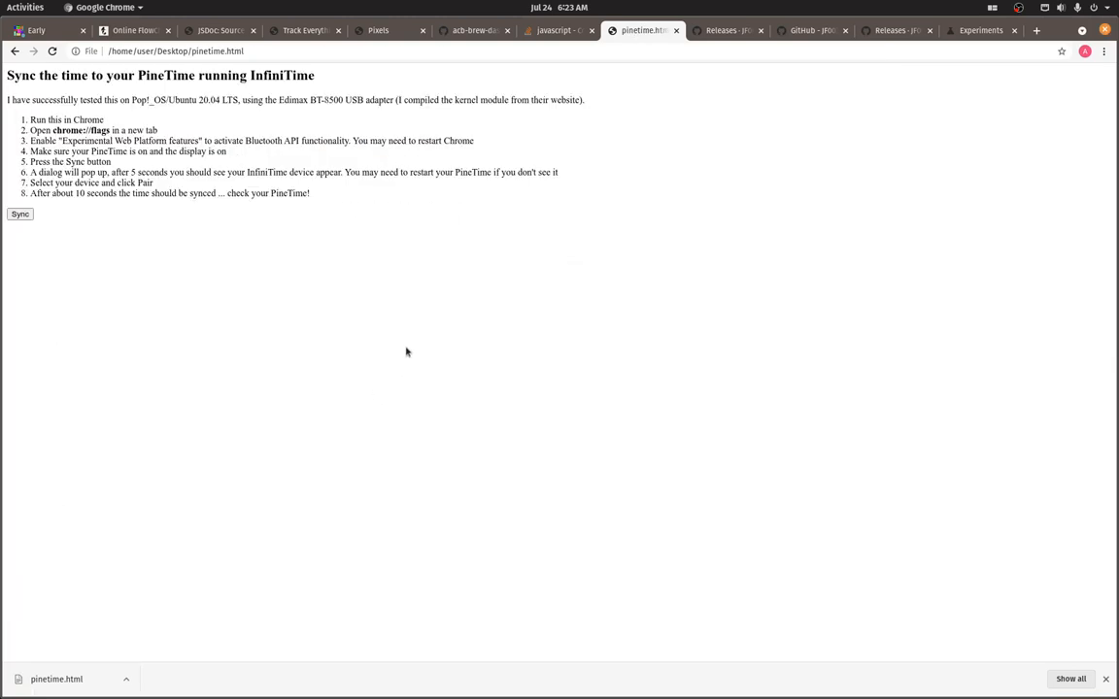
mouse_move(350, 282)
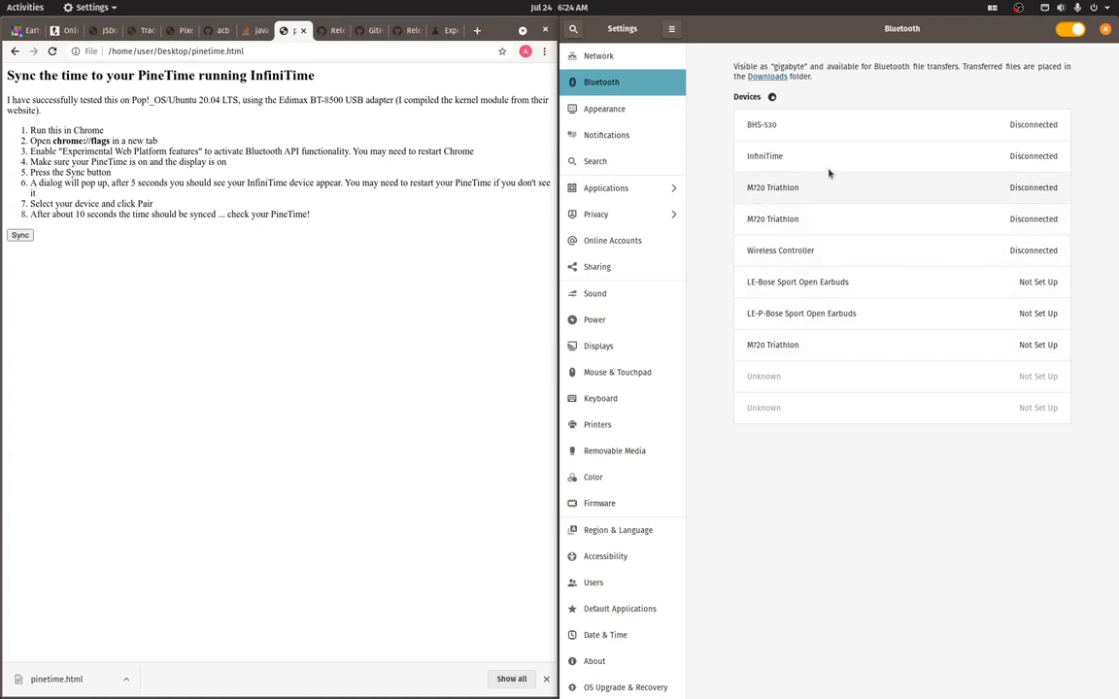
mouse_move(830, 245)
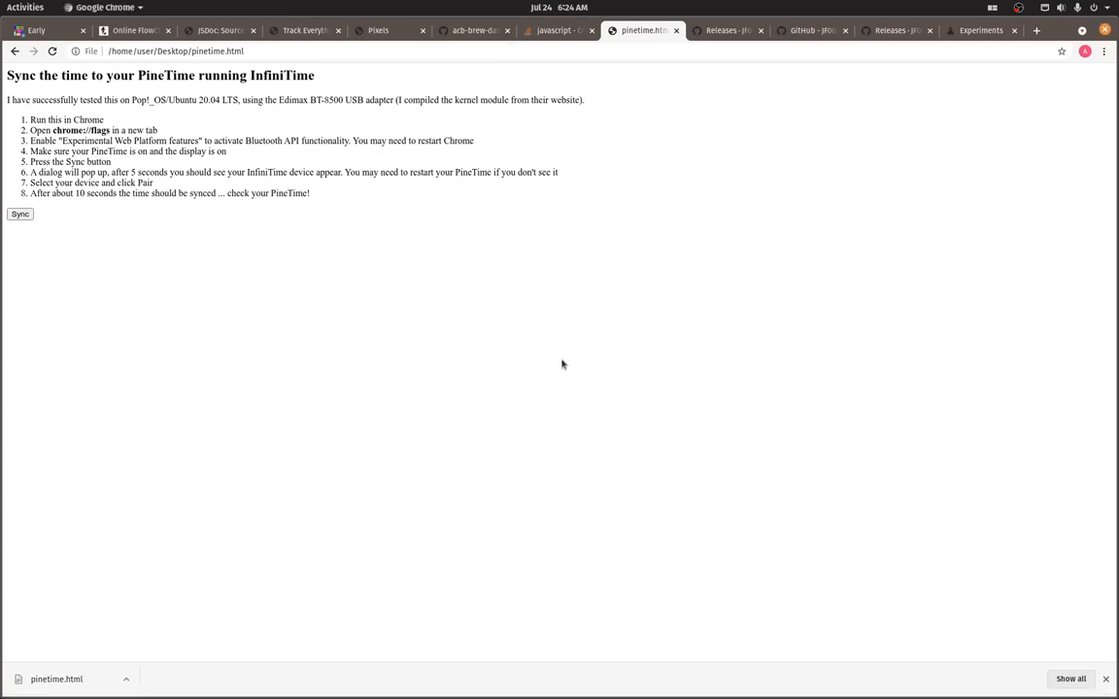
mouse_move(29, 225)
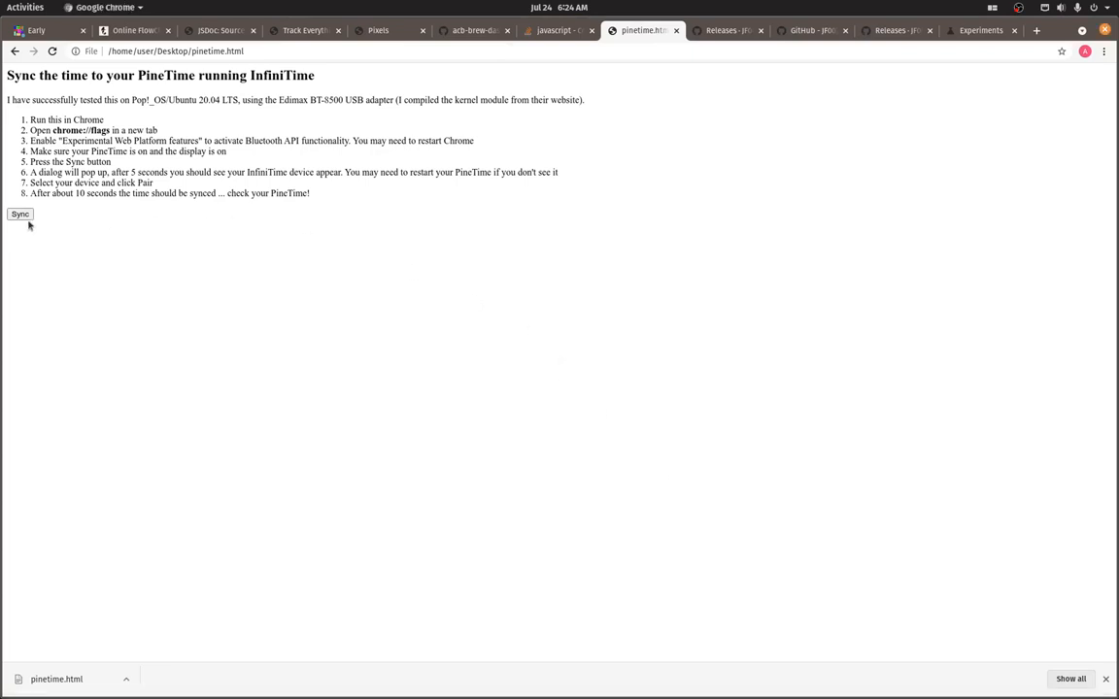
- Run Sync, pair with the InfiniTime watch over Web Bluetooth and acknowledge the done alert
click(20, 214)
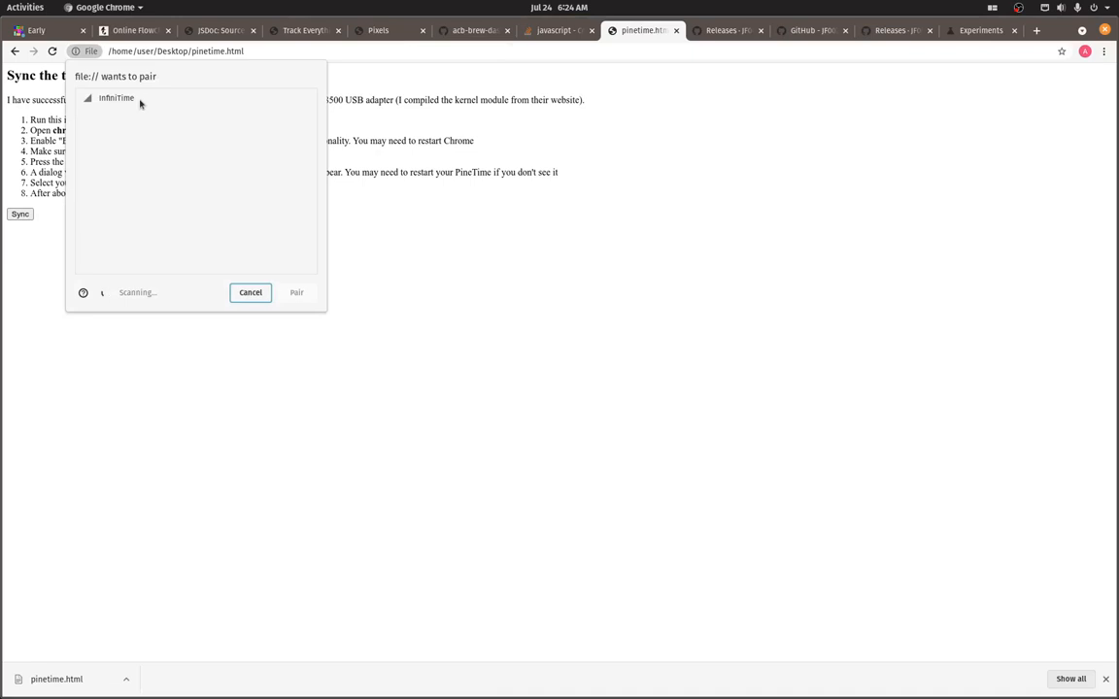
mouse_move(148, 103)
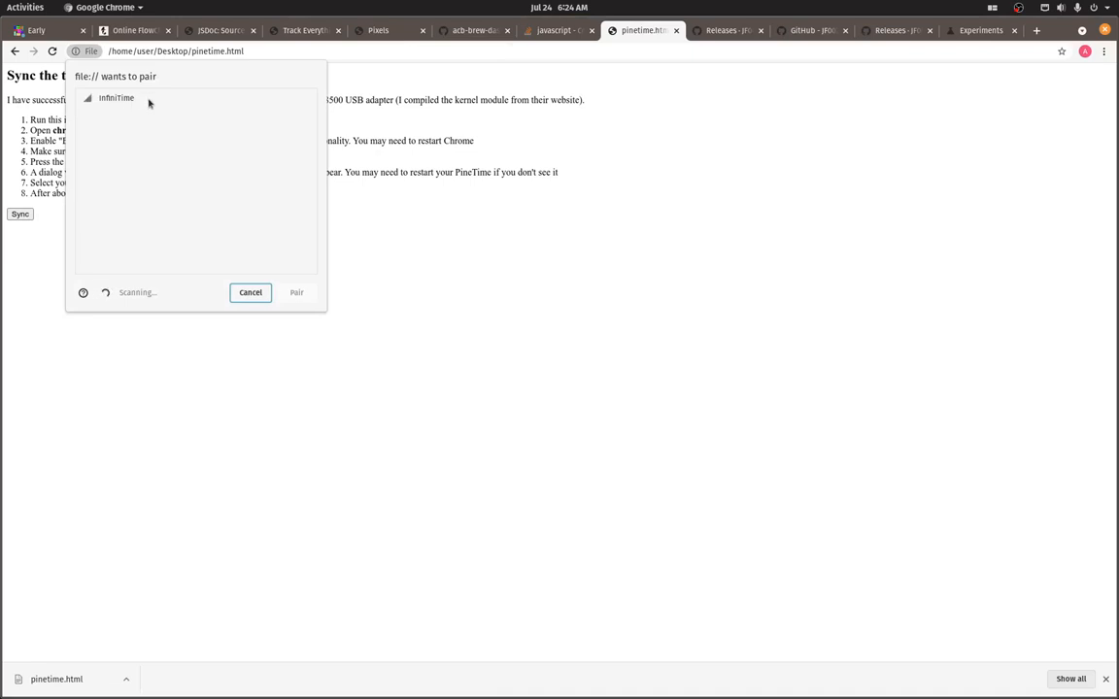
click(116, 97)
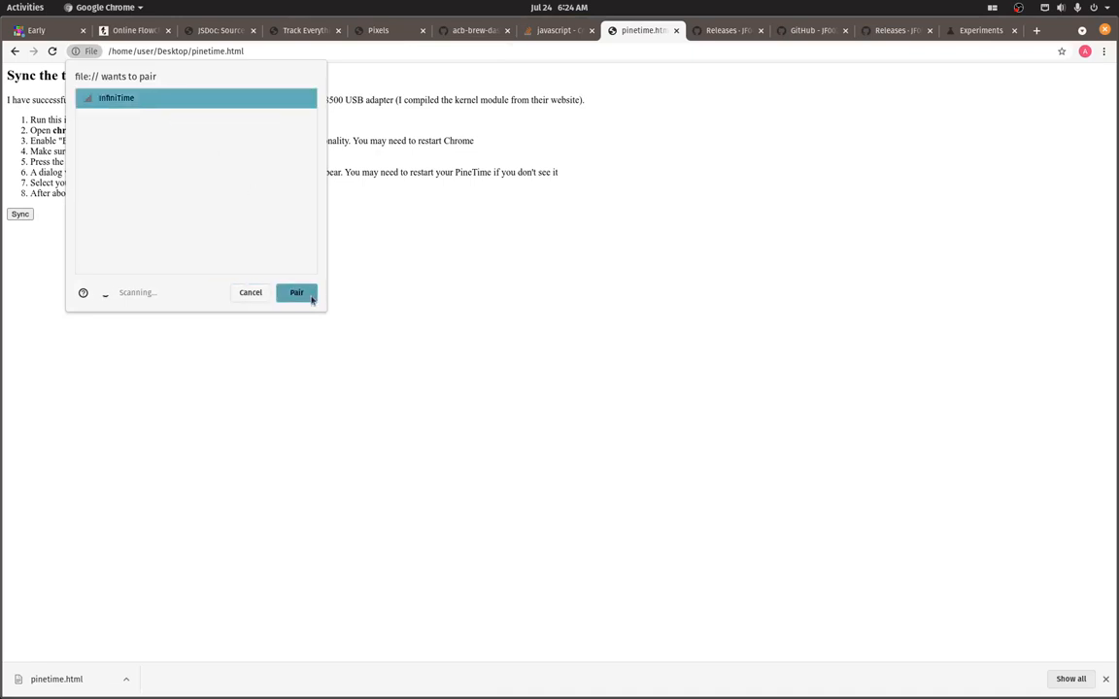
click(295, 292)
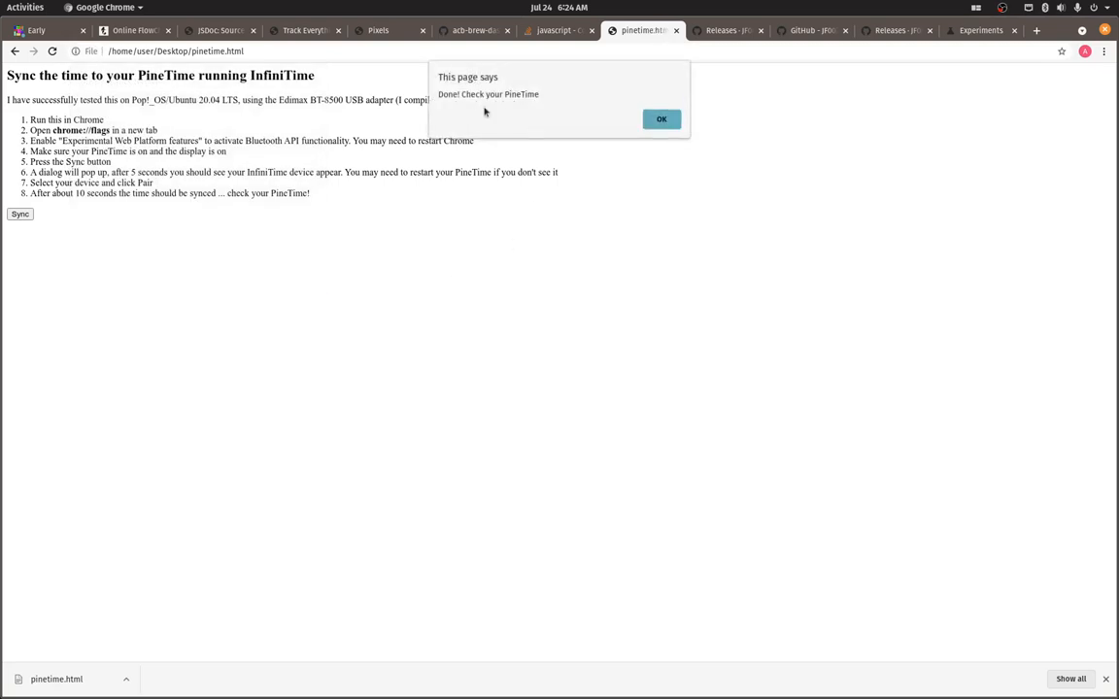
mouse_move(525, 106)
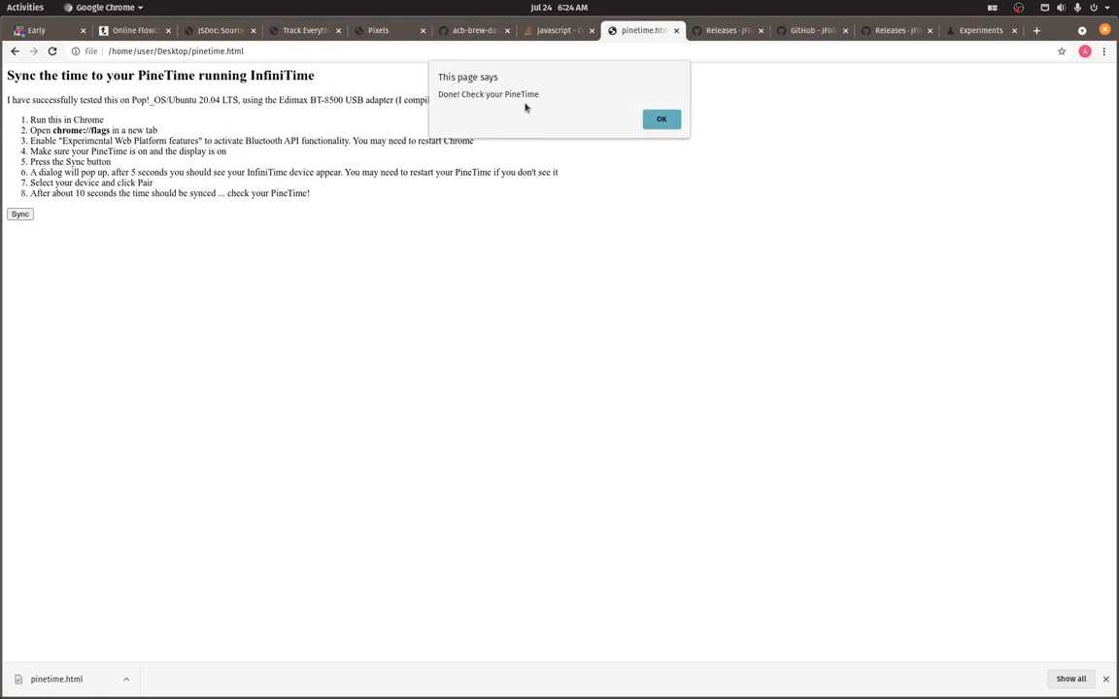
mouse_move(521, 171)
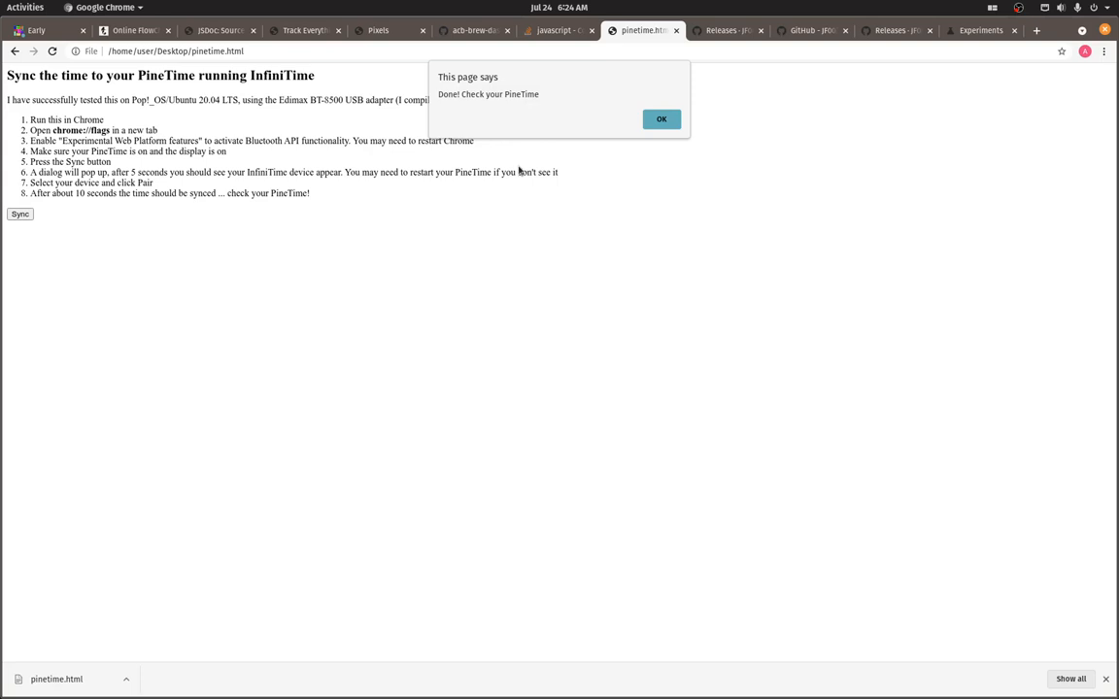
mouse_move(521, 171)
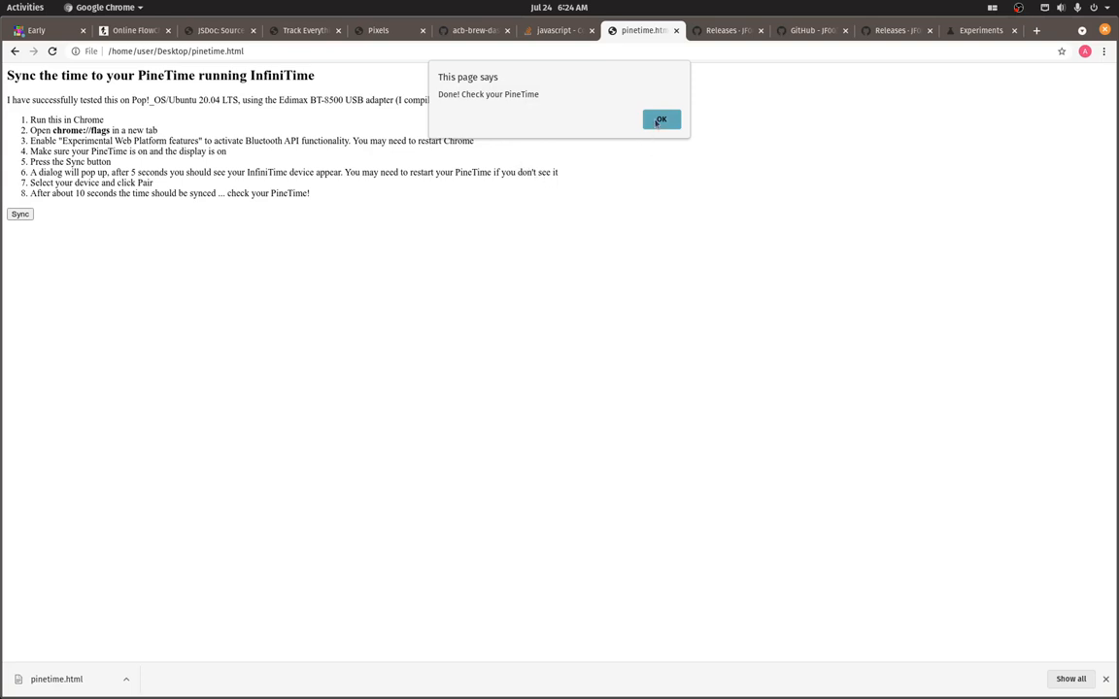
click(661, 118)
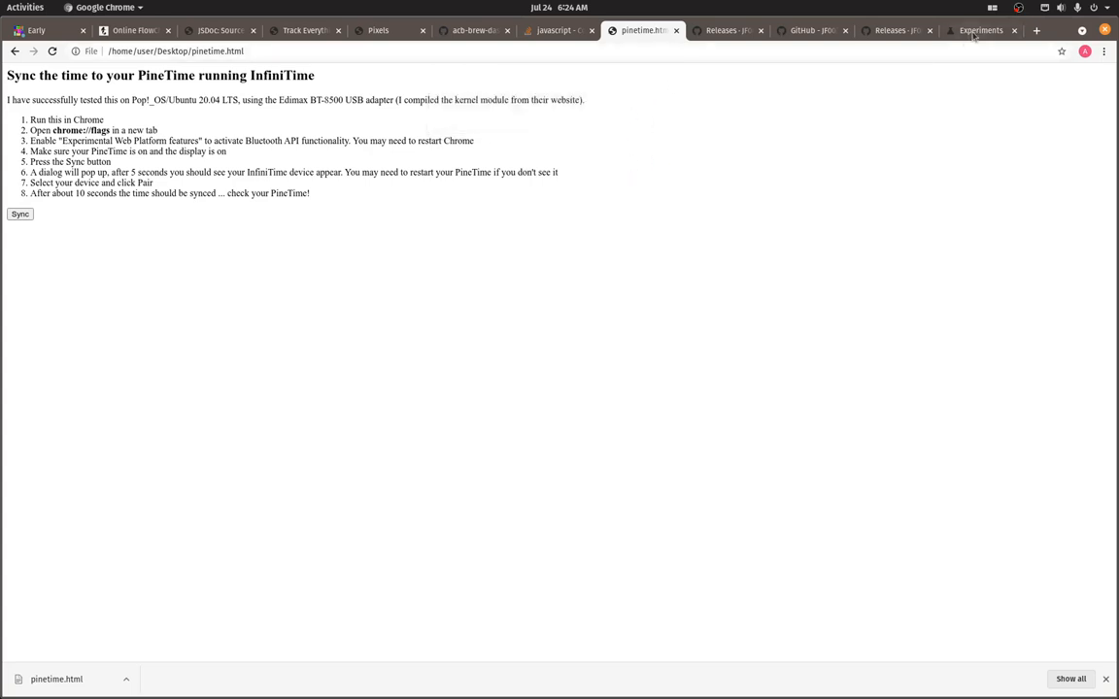
- Set Experimental Web Platform features back to Disabled and return to the pinetime tab
click(981, 31)
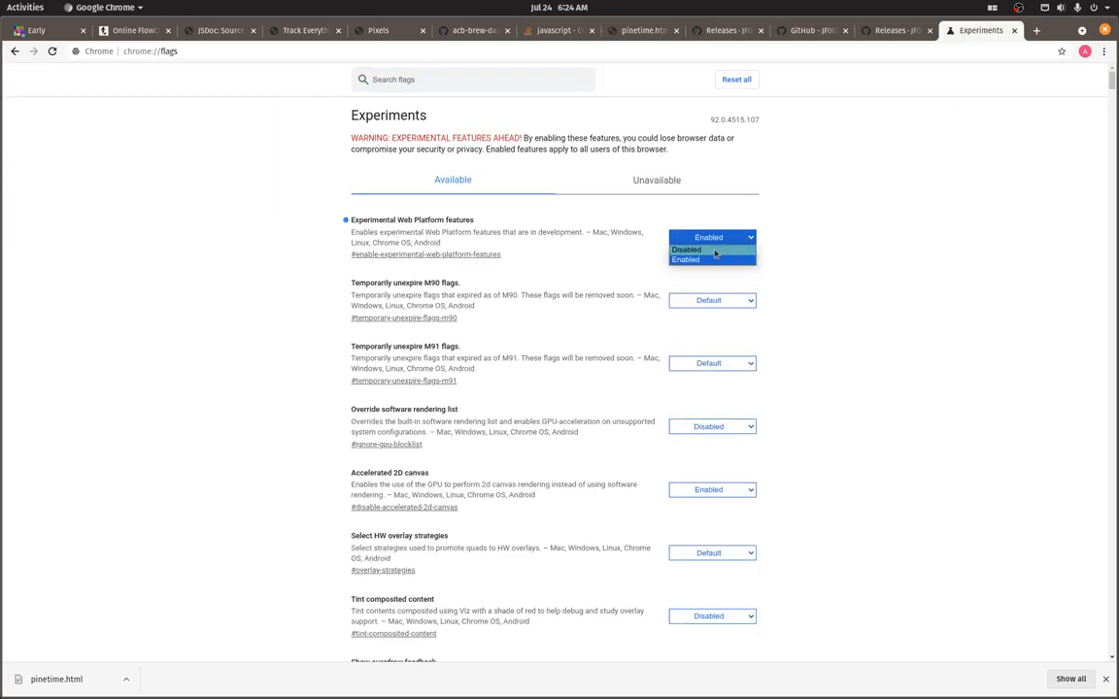
click(686, 249)
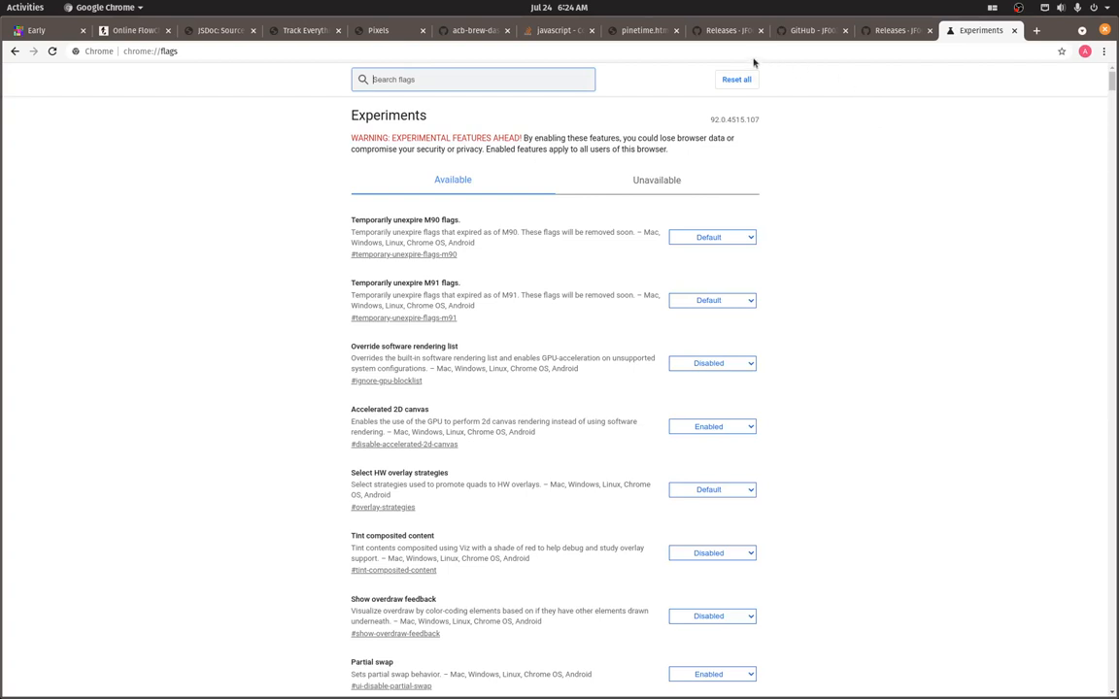
click(641, 31)
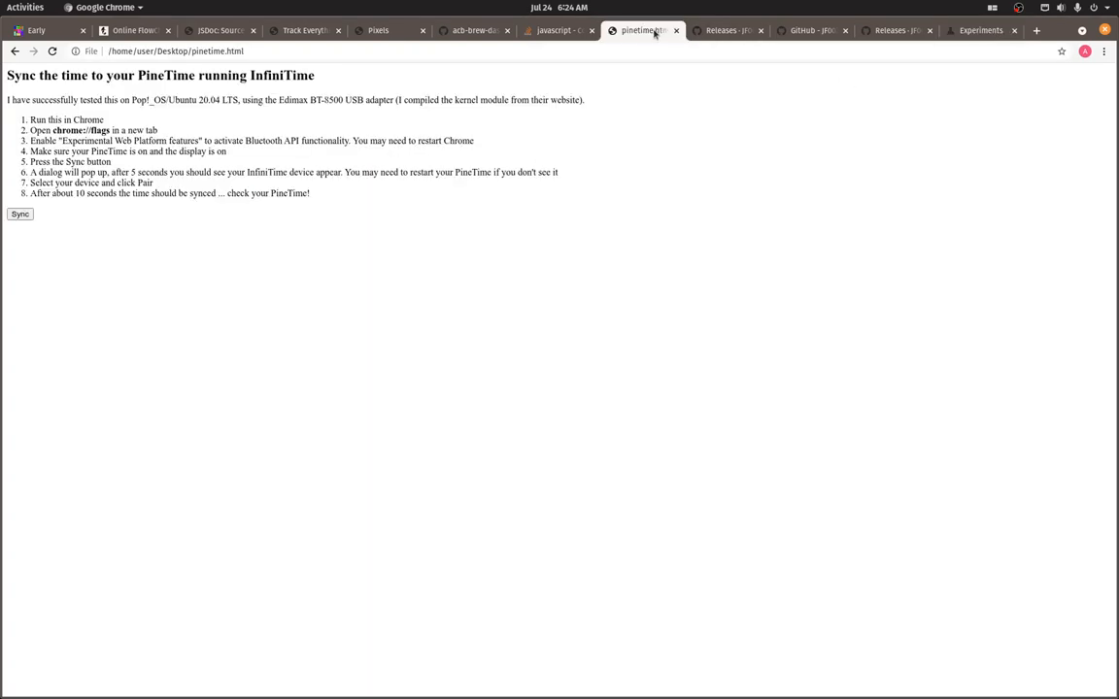